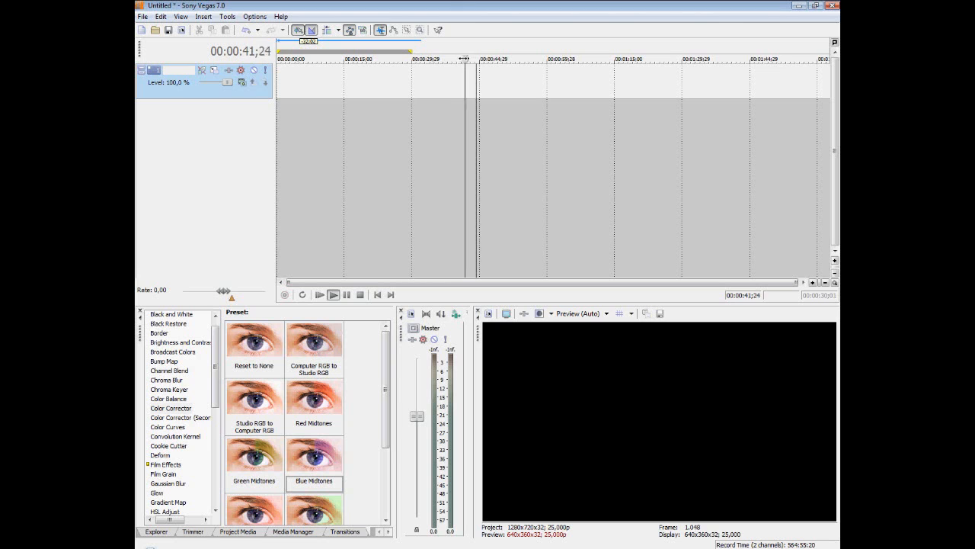
Start a new project from the File menu after poking around the empty timeline
{"action": "left_click", "coordinate": [430, 58]}
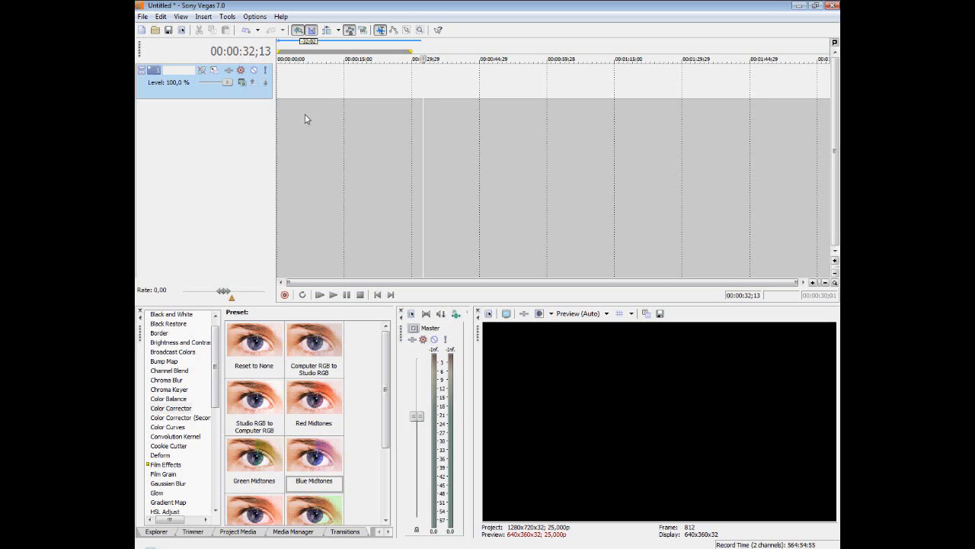
{"action": "left_click", "coordinate": [333, 294]}
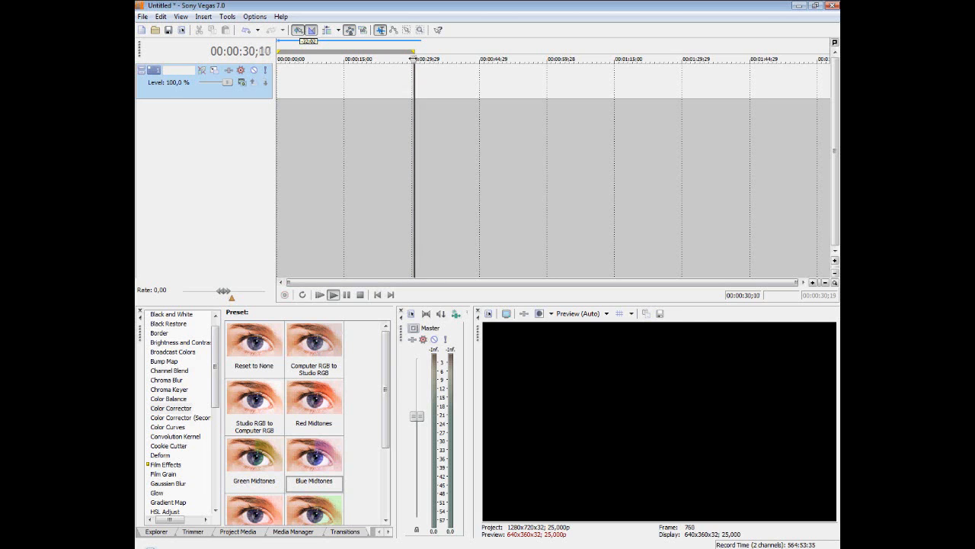
{"action": "left_click", "coordinate": [142, 16]}
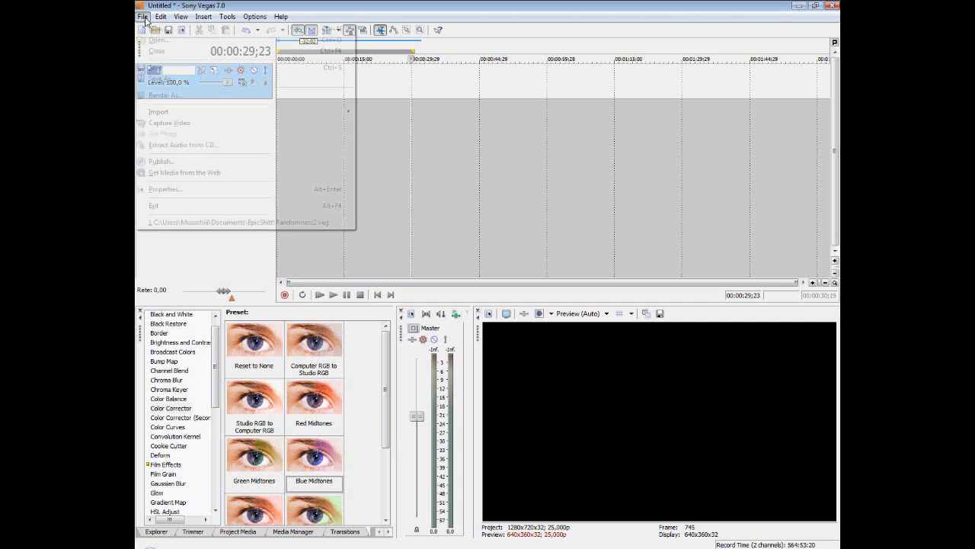
{"action": "left_click", "coordinate": [161, 16]}
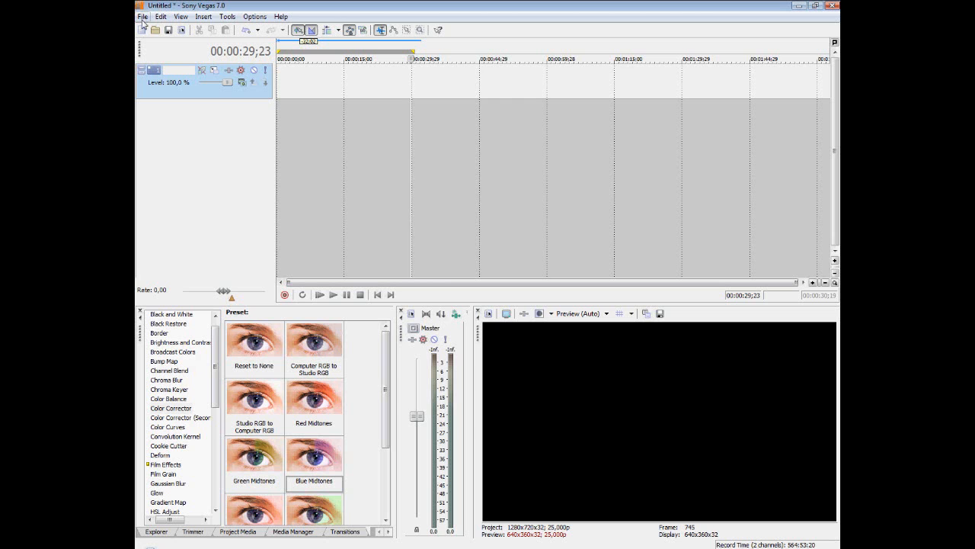
{"action": "left_click", "coordinate": [142, 16]}
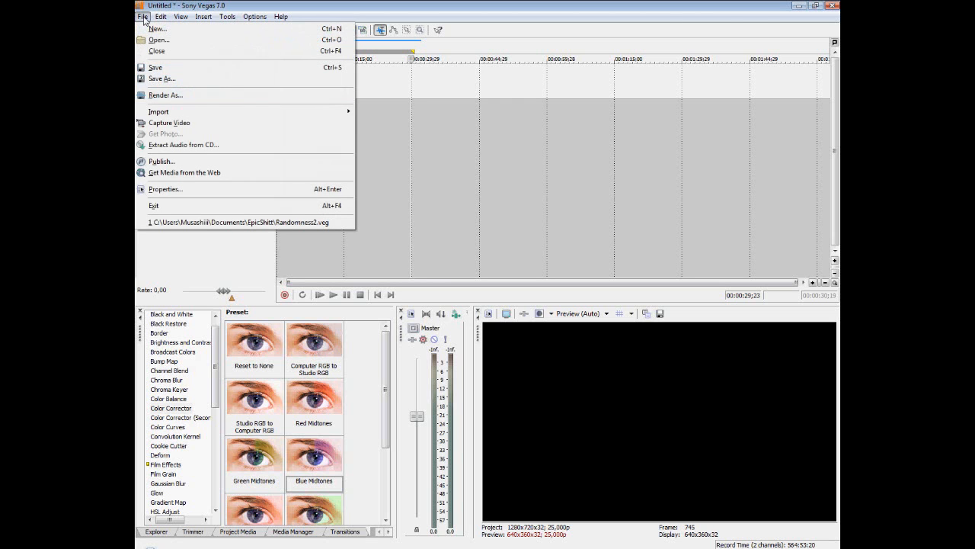
{"action": "left_click", "coordinate": [158, 28]}
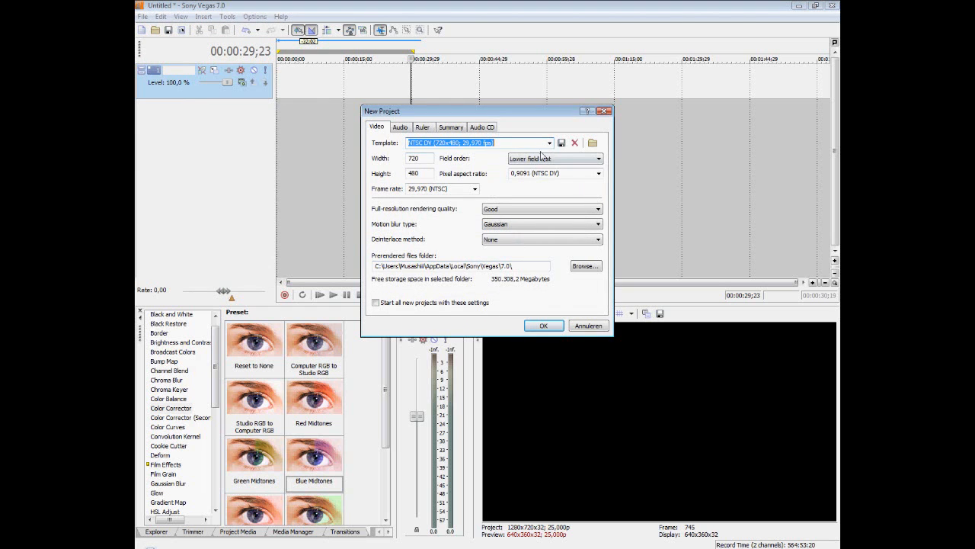
Choose the HDV 720-25p template (1280x720, 25 fps) with Best full-resolution rendering quality and create the project
{"action": "left_click", "coordinate": [548, 143]}
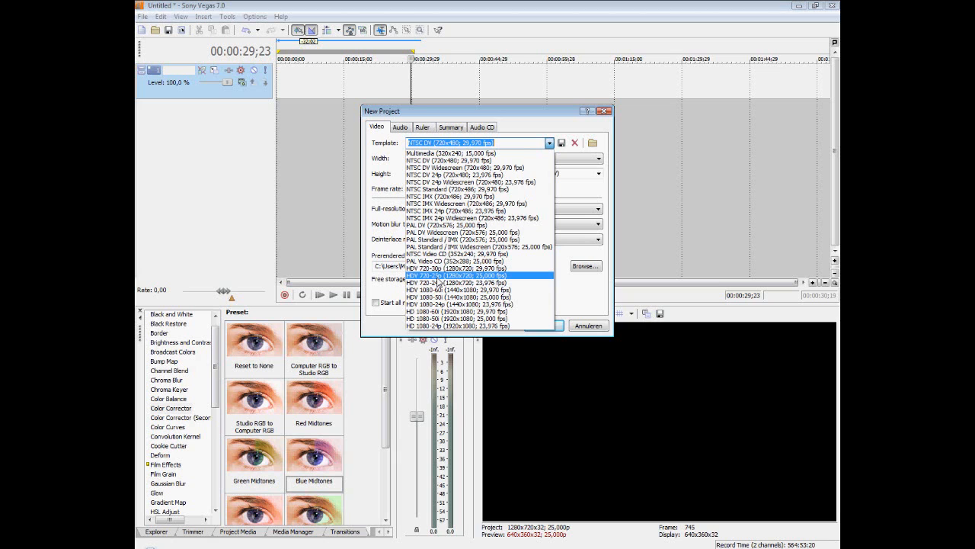
{"action": "left_click", "coordinate": [457, 275]}
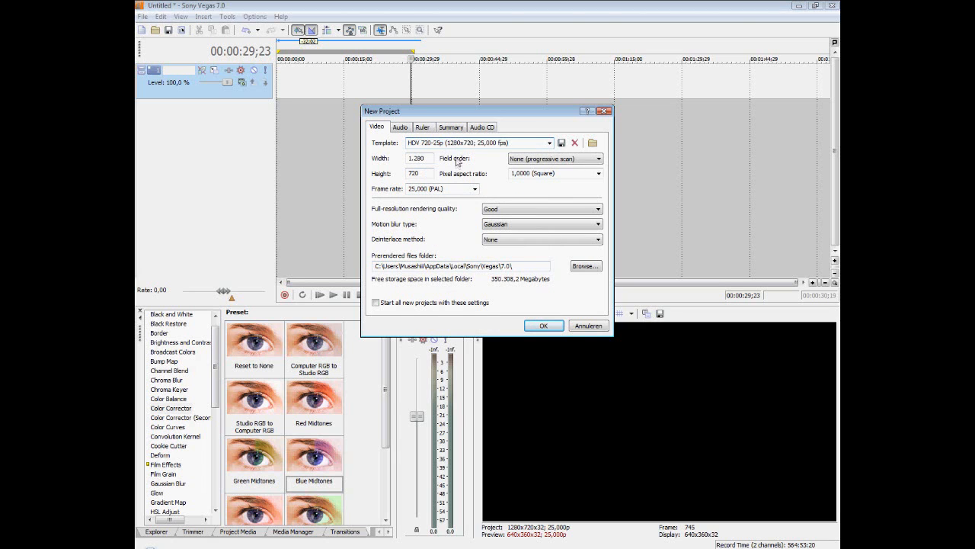
{"action": "mouse_move", "coordinate": [473, 156]}
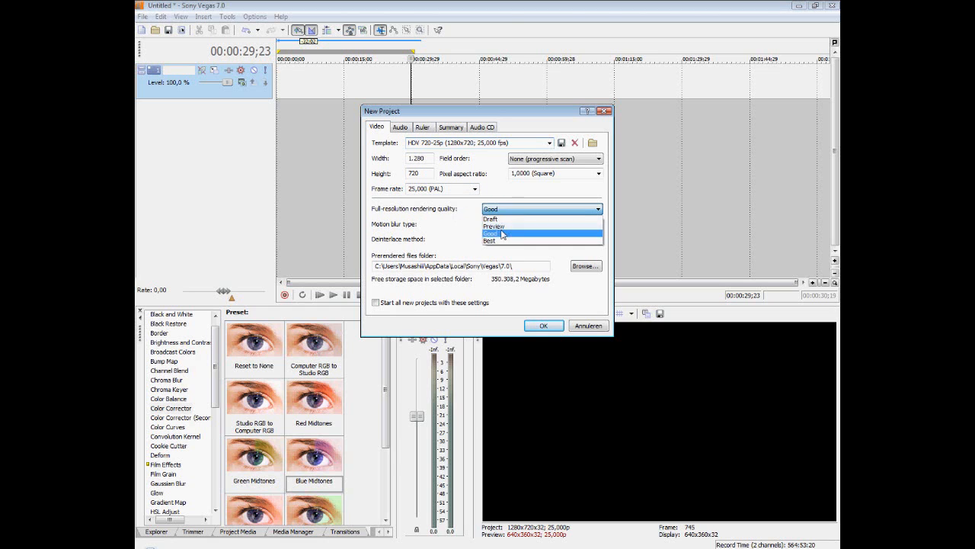
{"action": "left_click", "coordinate": [490, 240]}
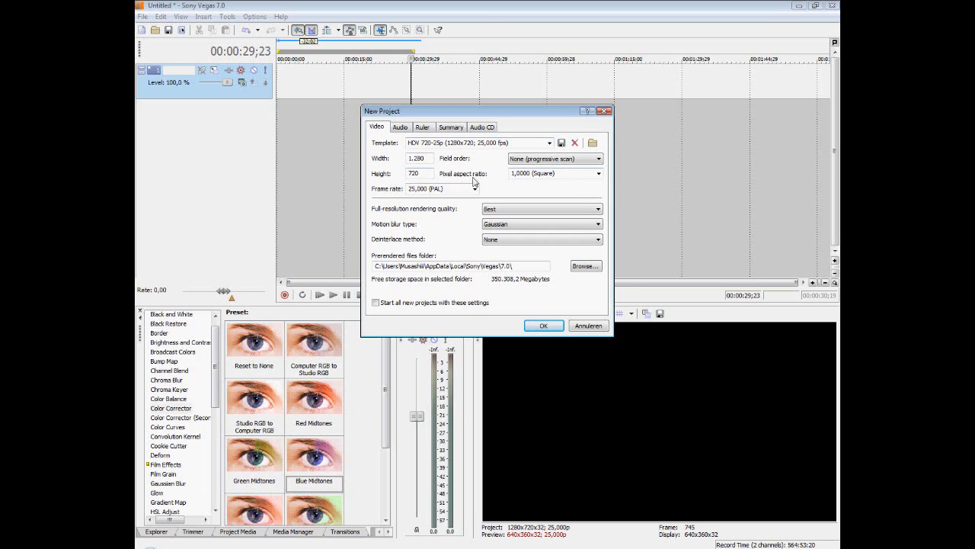
{"action": "left_click", "coordinate": [544, 325]}
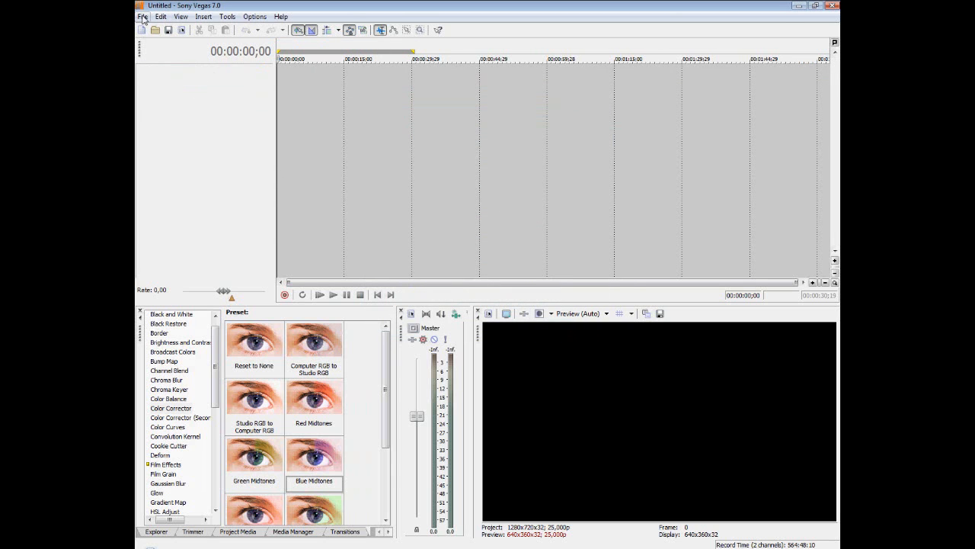
Open the Sonyvegas ETclip game recording from the Tutorials folder onto the timeline
{"action": "left_click", "coordinate": [143, 16]}
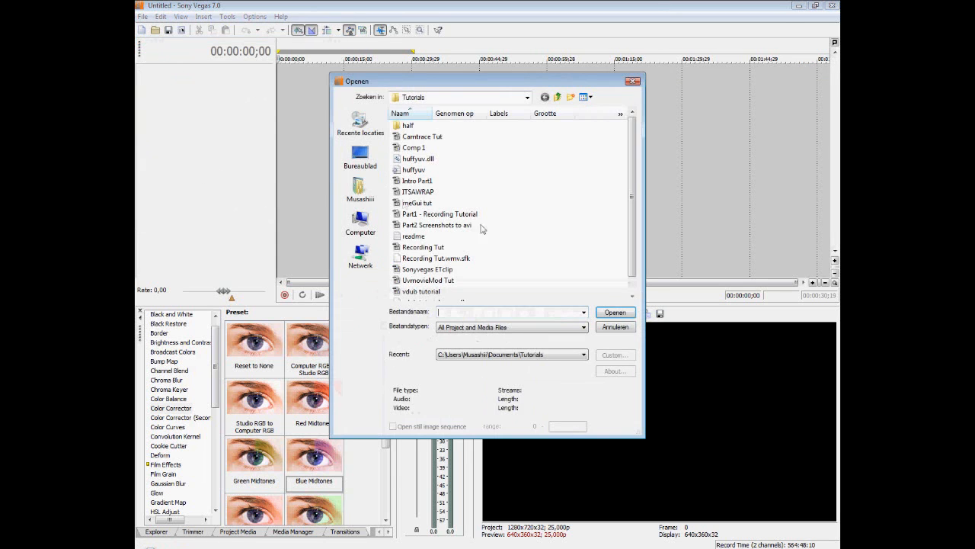
{"action": "scroll", "scroll_direction": "down", "scroll_amount": 3}
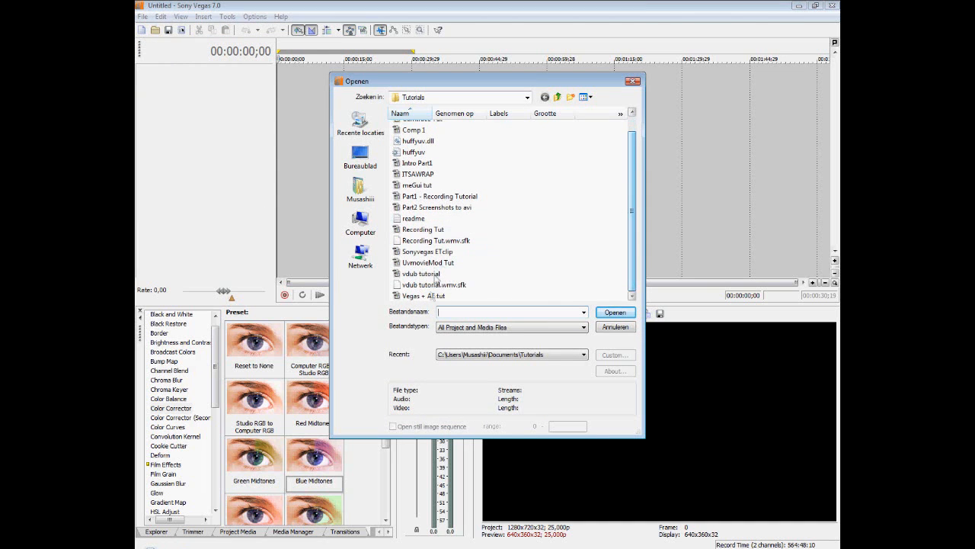
{"action": "mouse_move", "coordinate": [427, 174]}
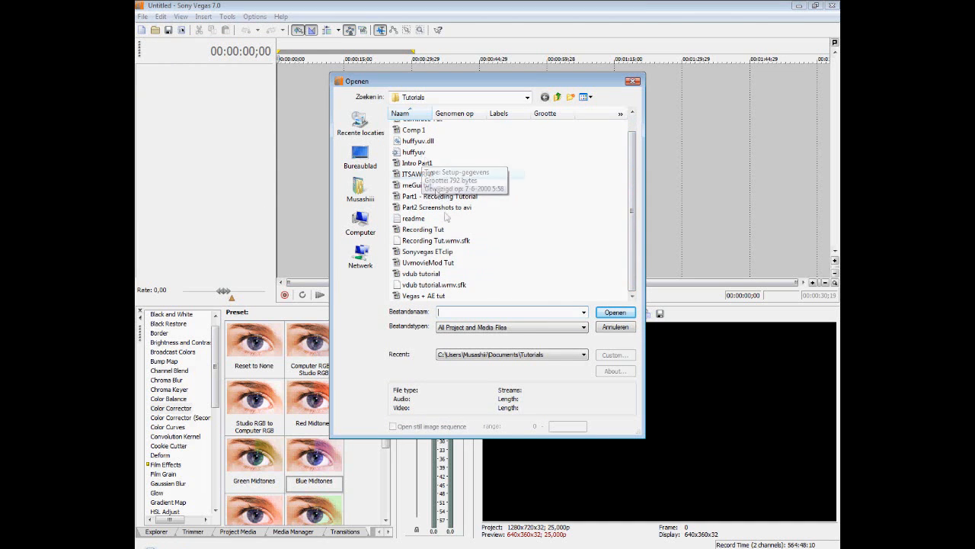
{"action": "left_click", "coordinate": [615, 311]}
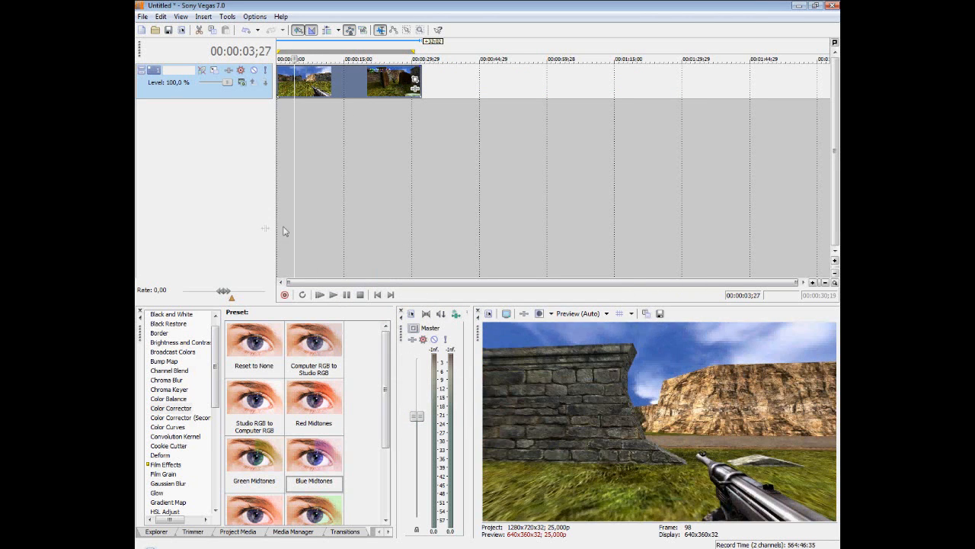
{"action": "left_click", "coordinate": [171, 408]}
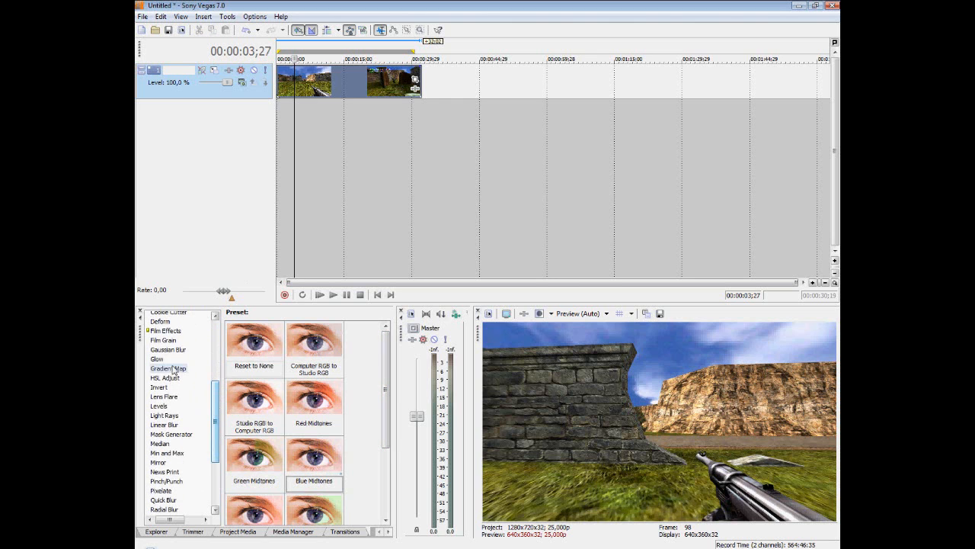
Apply HSL Adjust to the clip with Saturation about 1.5 and Luminance 1.05
{"action": "left_click", "coordinate": [164, 377]}
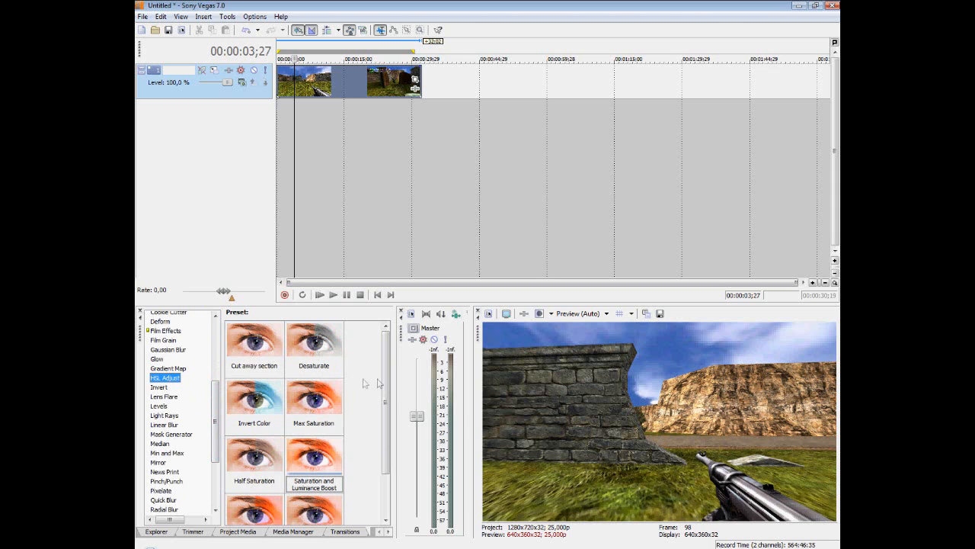
{"action": "scroll", "scroll_direction": "down", "scroll_amount": 3}
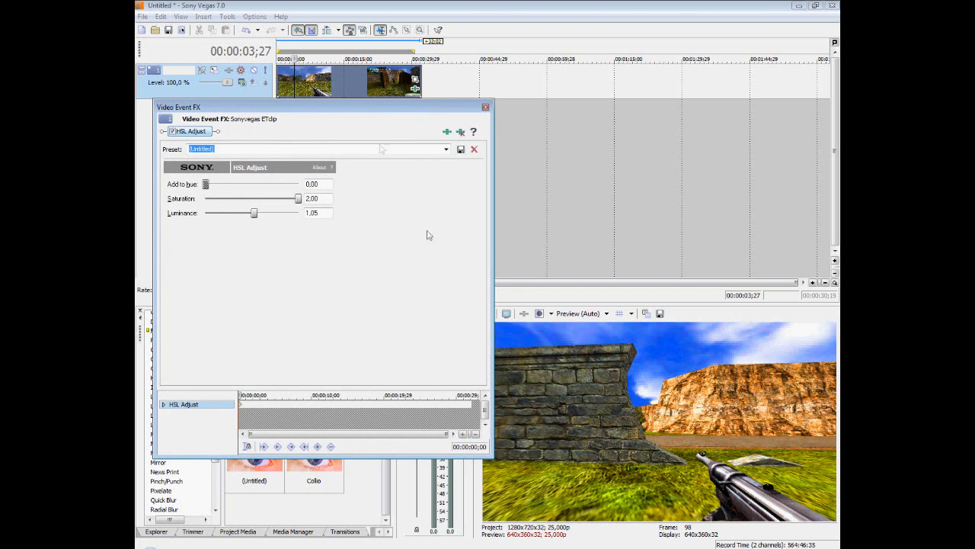
{"action": "left_click_drag", "start_coordinate": [320, 107], "coordinate": [308, 130]}
{"action": "type", "text": "1,5"}
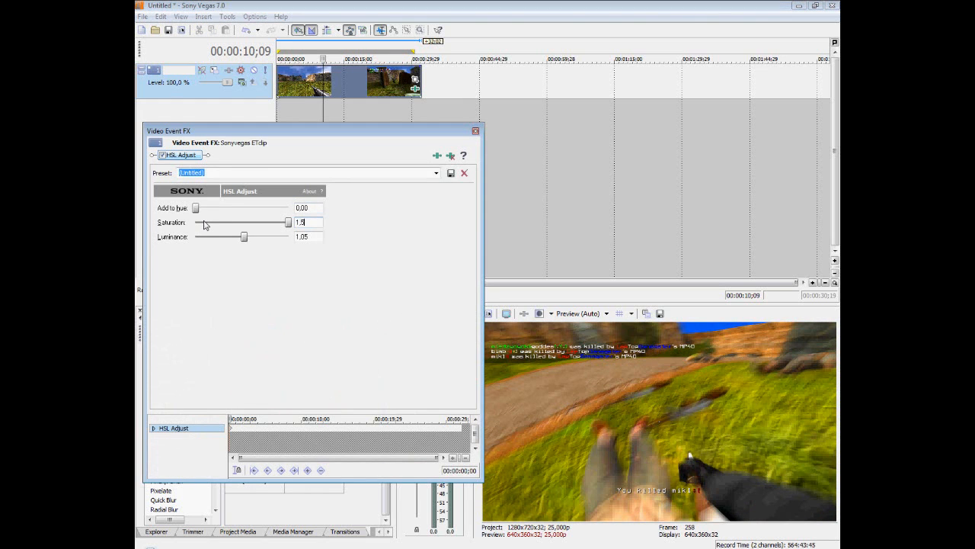
{"action": "left_click_drag", "start_coordinate": [203, 221], "coordinate": [264, 221]}
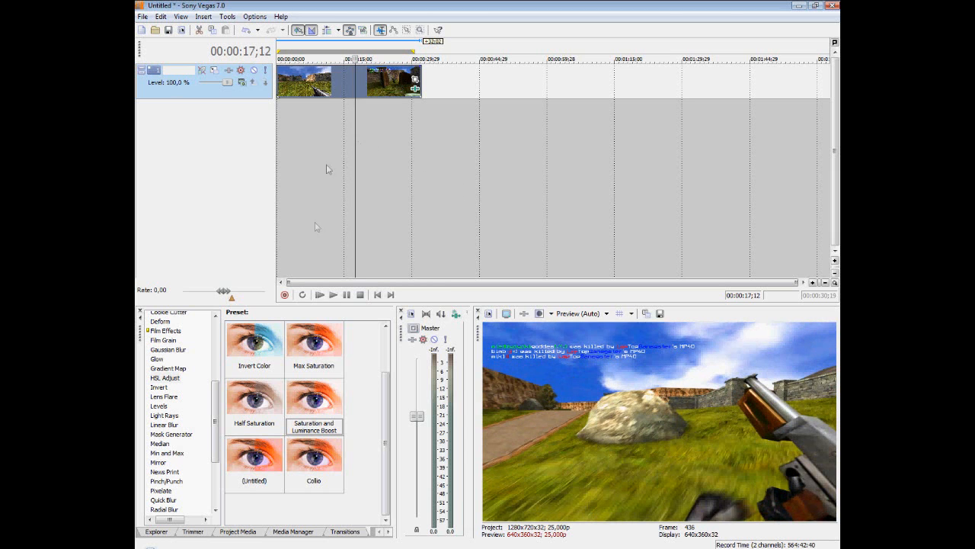
{"action": "scroll", "scroll_direction": "down", "scroll_amount": 3}
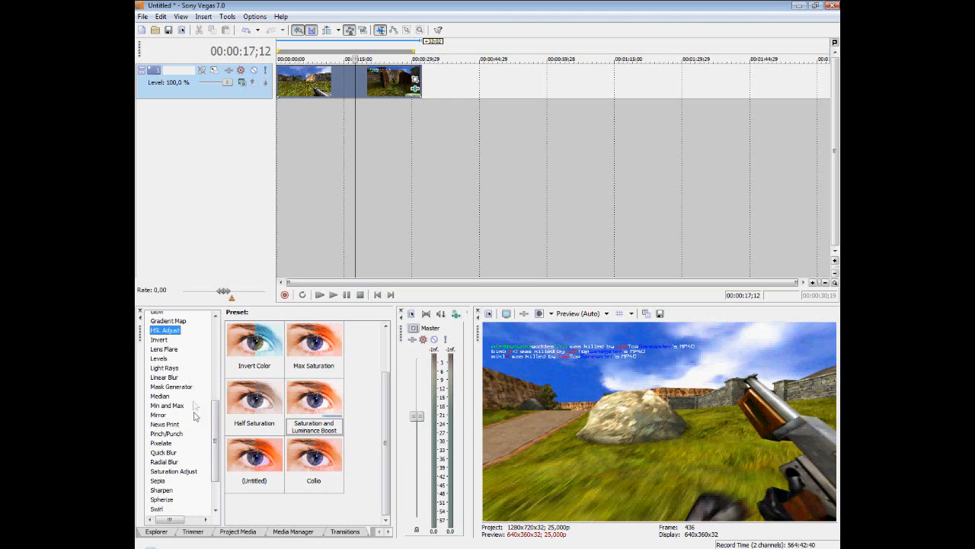
Try a Color Corrector on the clip, tweaking gain, offset, gamma and saturation
{"action": "left_click", "coordinate": [170, 375]}
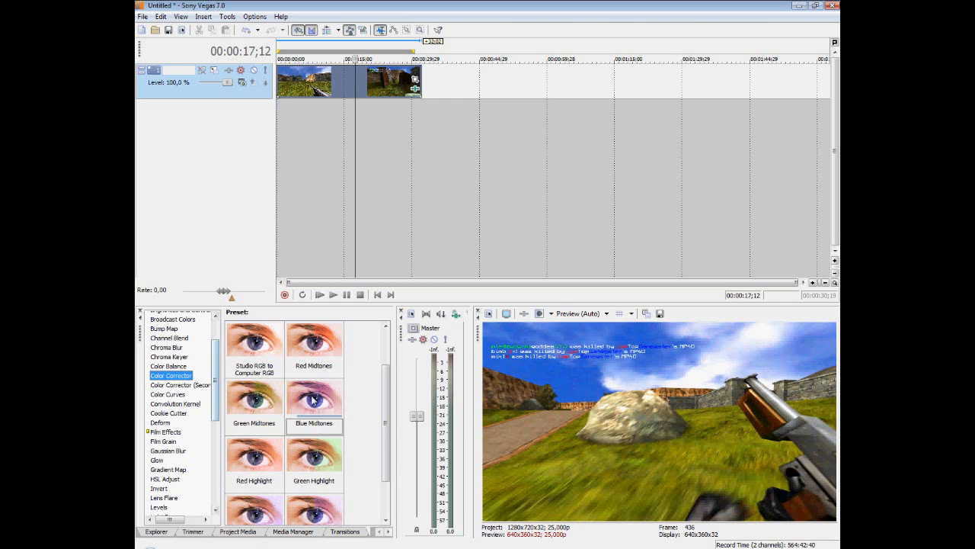
{"action": "scroll", "scroll_direction": "down", "scroll_amount": 3}
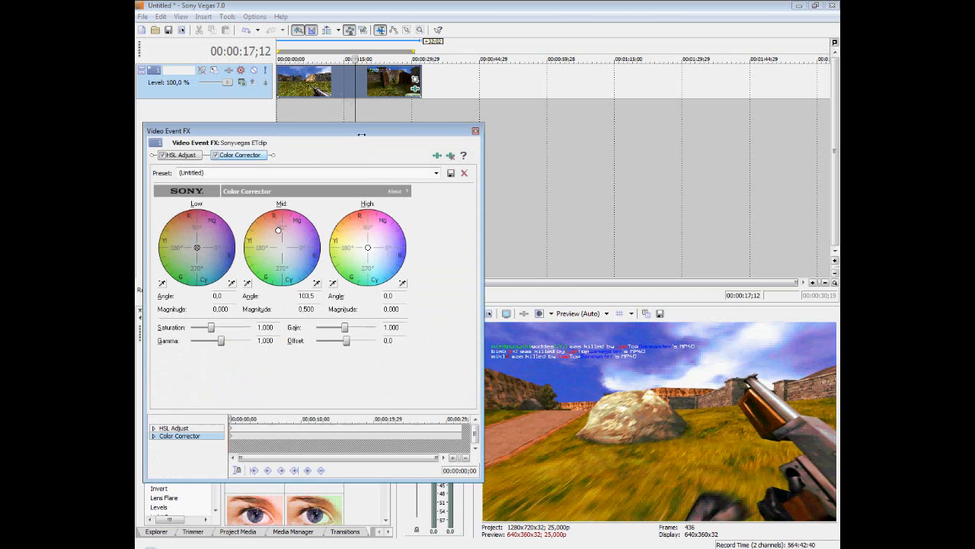
{"action": "left_click_drag", "start_coordinate": [347, 327], "coordinate": [342, 327]}
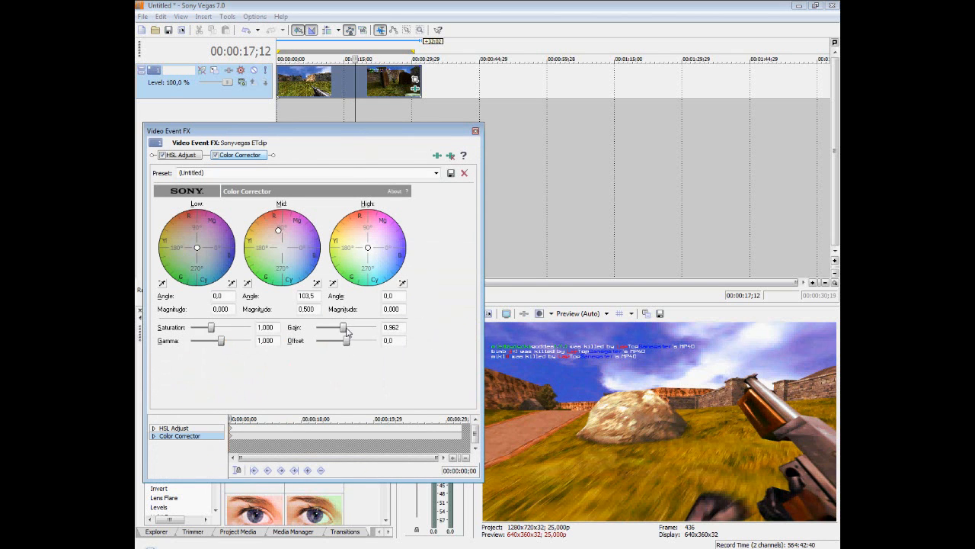
{"action": "left_click_drag", "start_coordinate": [339, 341], "coordinate": [357, 340]}
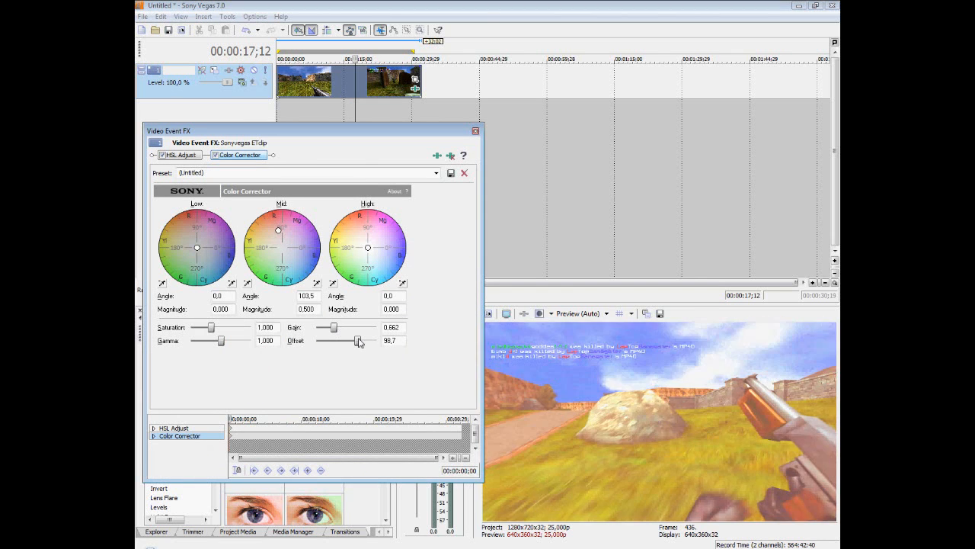
{"action": "left_click_drag", "start_coordinate": [358, 340], "coordinate": [343, 341]}
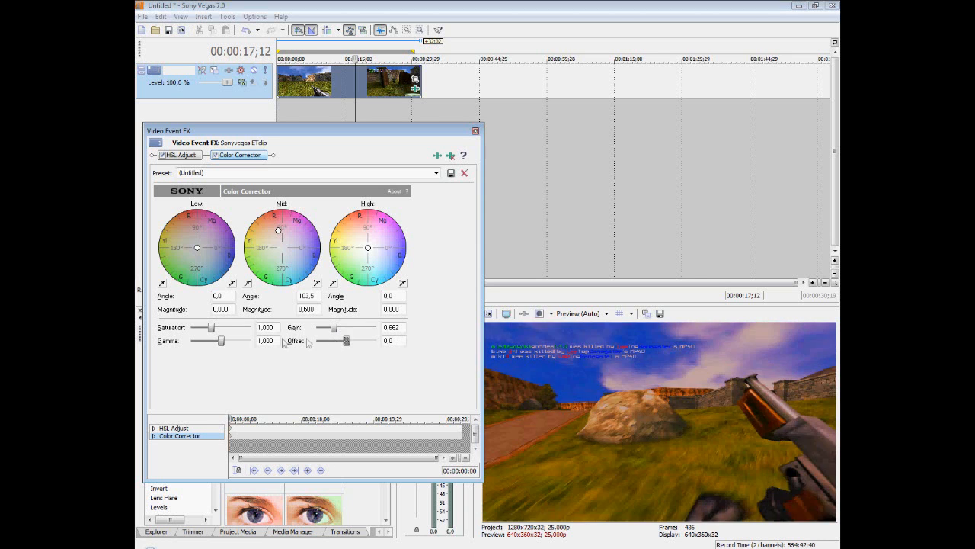
{"action": "left_click_drag", "start_coordinate": [225, 340], "coordinate": [201, 341]}
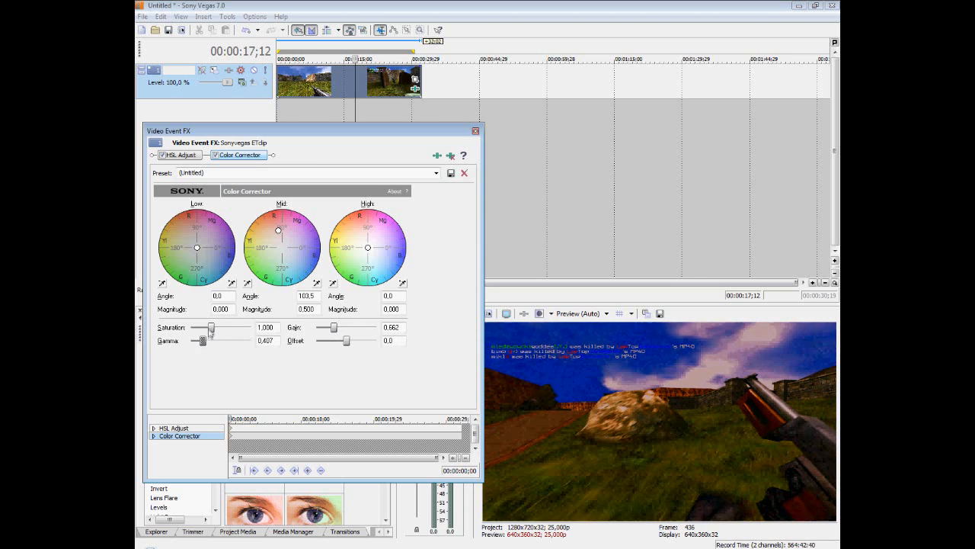
{"action": "left_click_drag", "start_coordinate": [212, 327], "coordinate": [245, 327]}
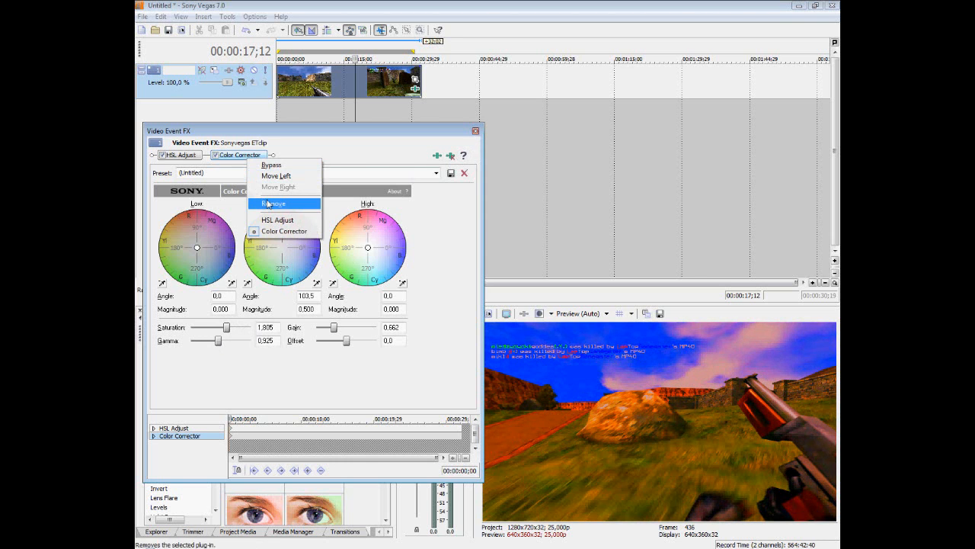
Remove the Color Corrector so only HSL Adjust remains and close the Video Event FX window
{"action": "left_click", "coordinate": [273, 203]}
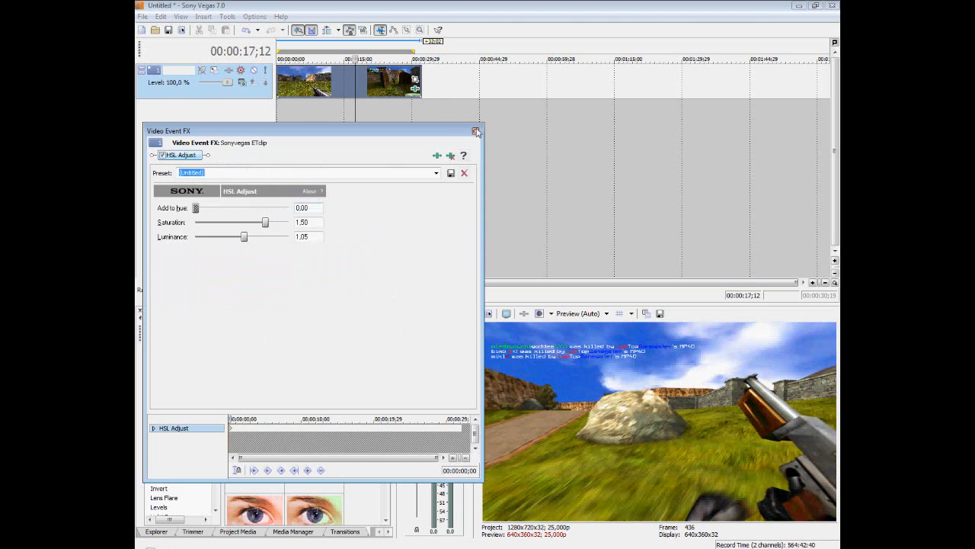
{"action": "left_click", "coordinate": [477, 131]}
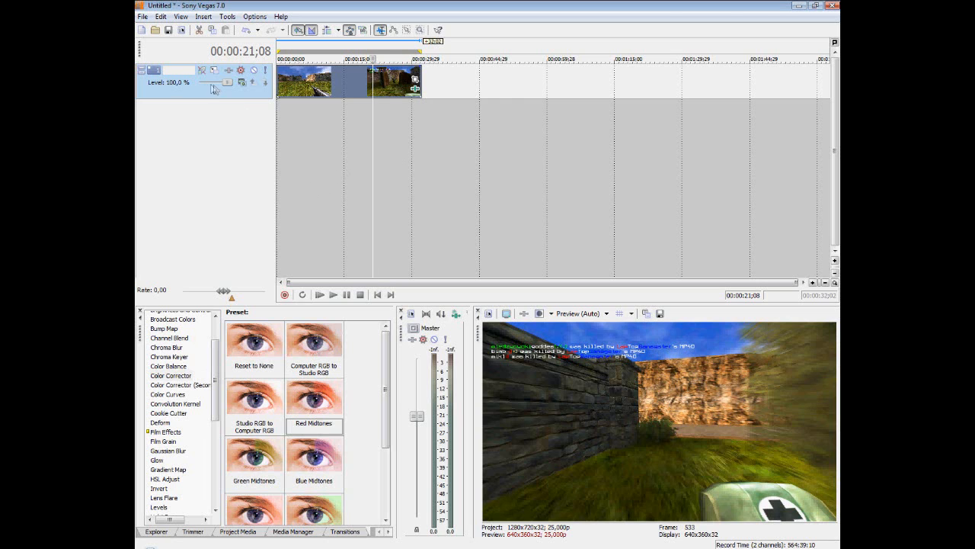
{"action": "mouse_move", "coordinate": [187, 90]}
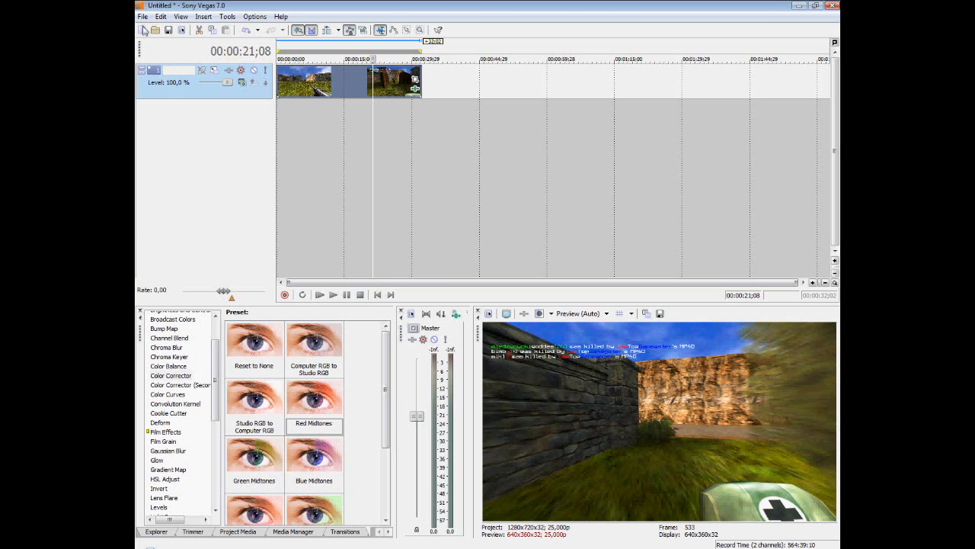
Set Render As output to Video for Windows (*.avi) with the HDV 720-25p intermediate template
{"action": "left_click", "coordinate": [143, 16]}
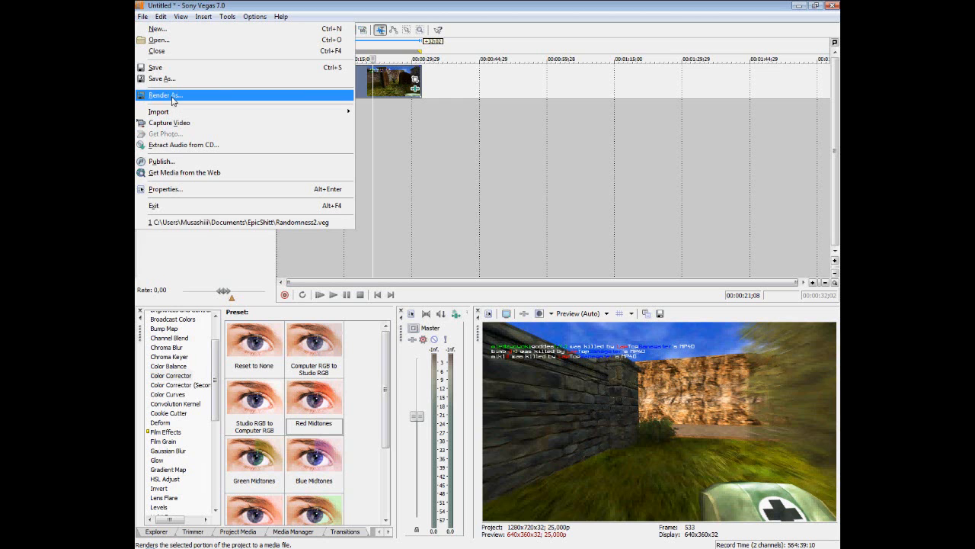
{"action": "left_click", "coordinate": [166, 94]}
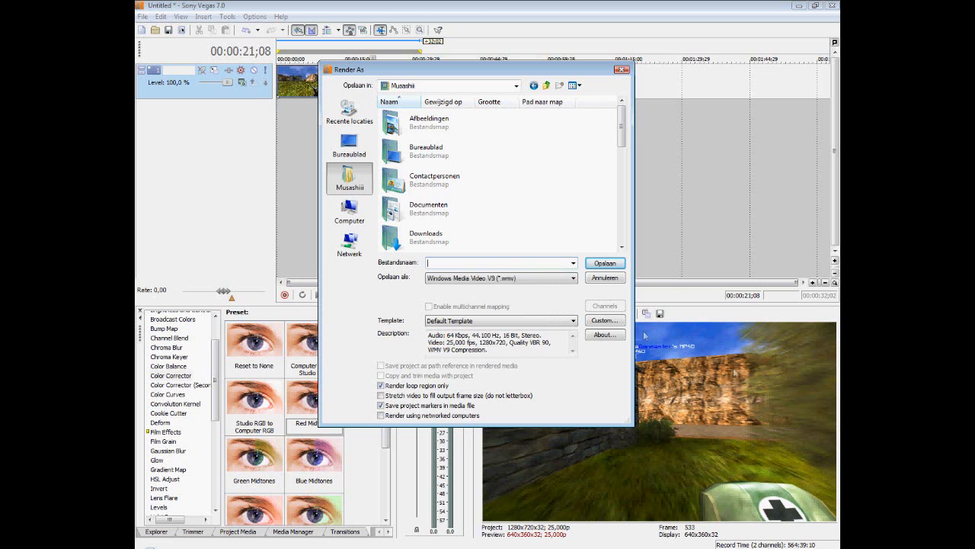
{"action": "left_click", "coordinate": [573, 277]}
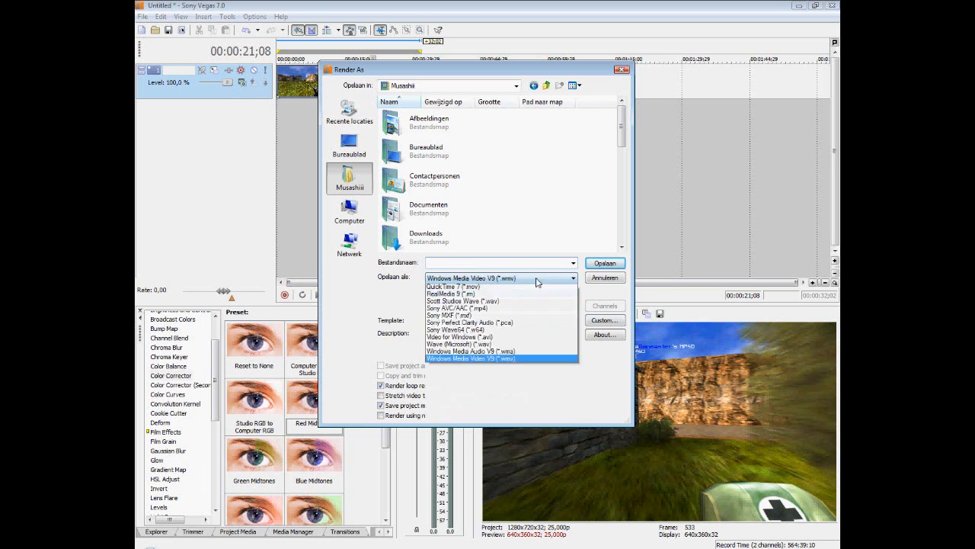
{"action": "left_click", "coordinate": [455, 336]}
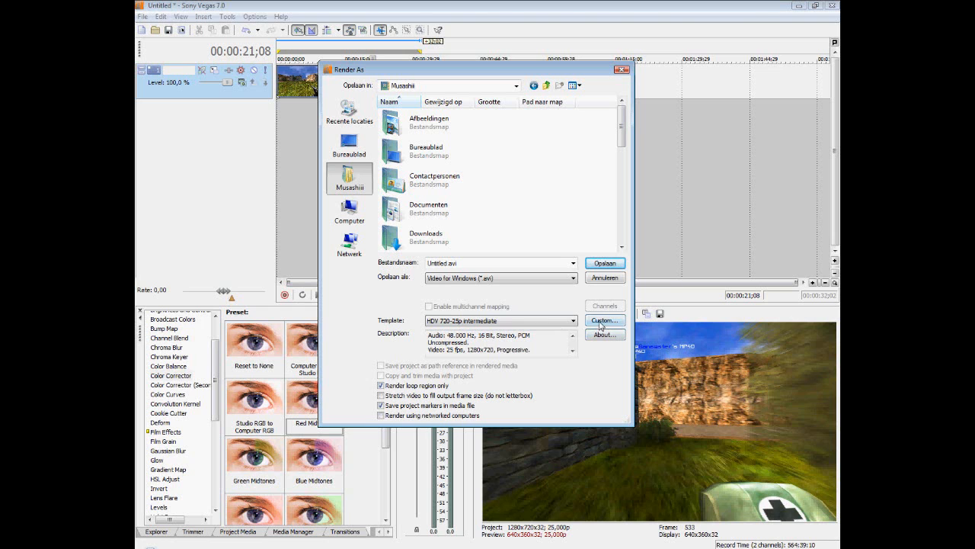
Customise the AVI template to Uncompressed video format, check the audio settings and confirm
{"action": "left_click", "coordinate": [604, 319]}
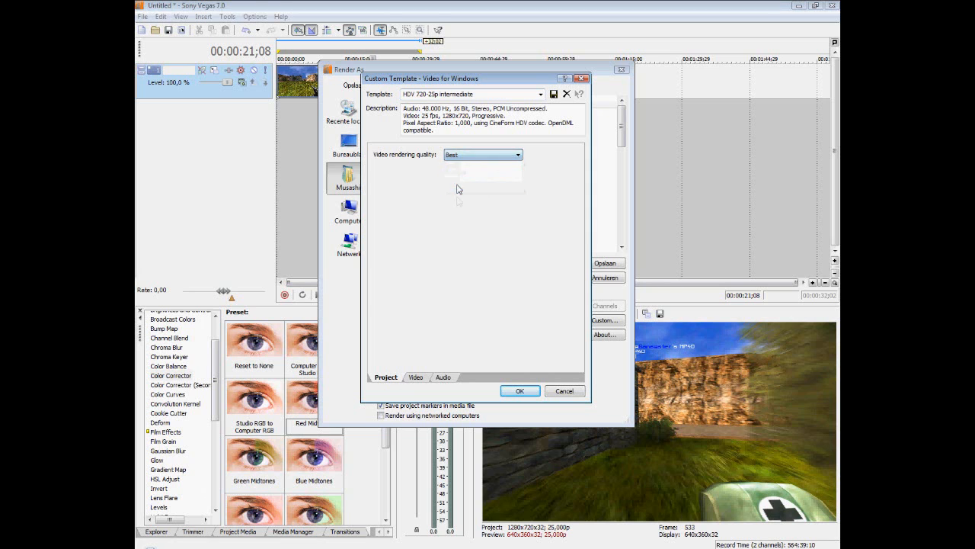
{"action": "left_click", "coordinate": [415, 376]}
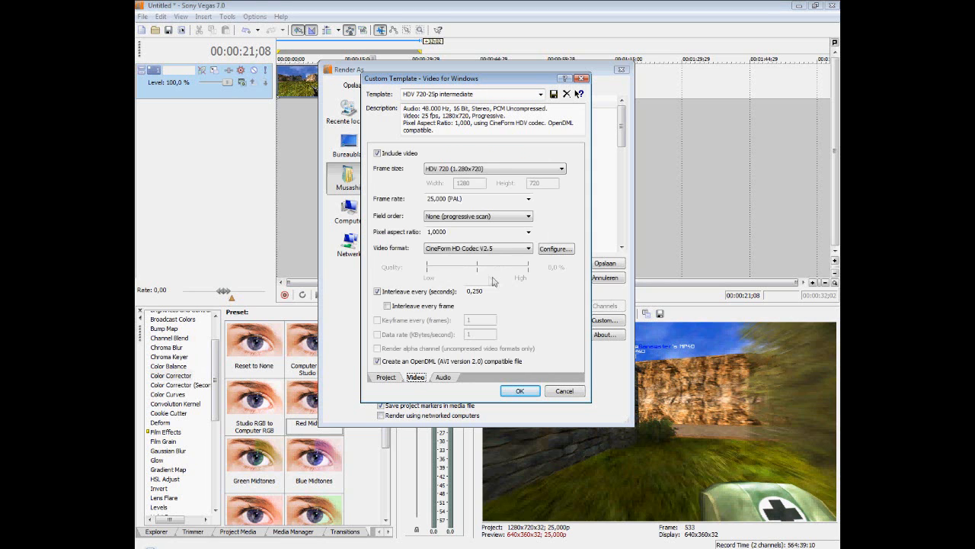
{"action": "left_click", "coordinate": [494, 169]}
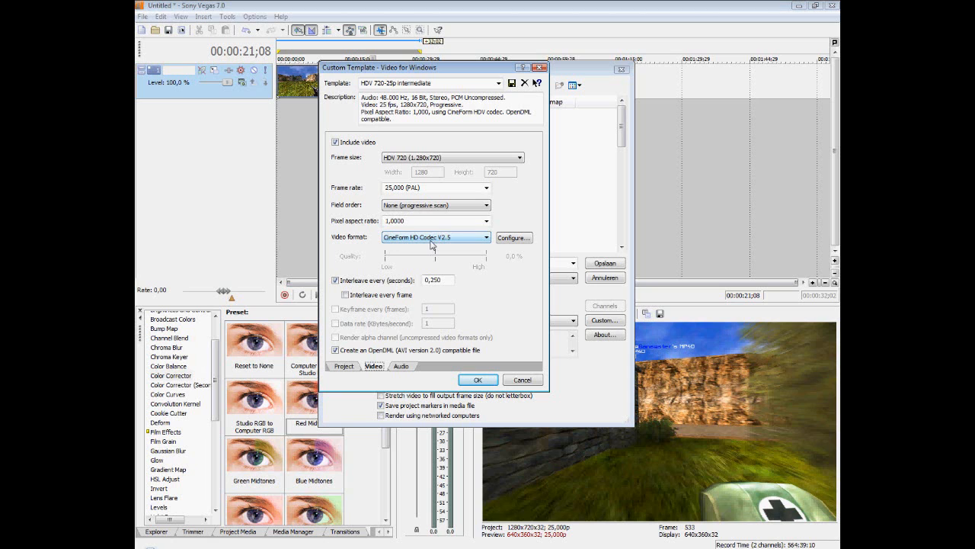
{"action": "mouse_move", "coordinate": [442, 245]}
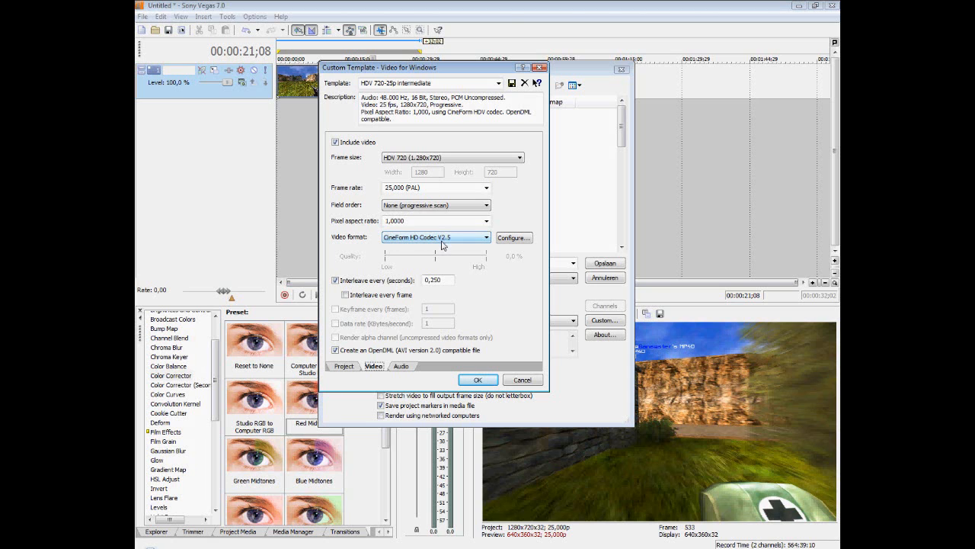
{"action": "left_click", "coordinate": [435, 237]}
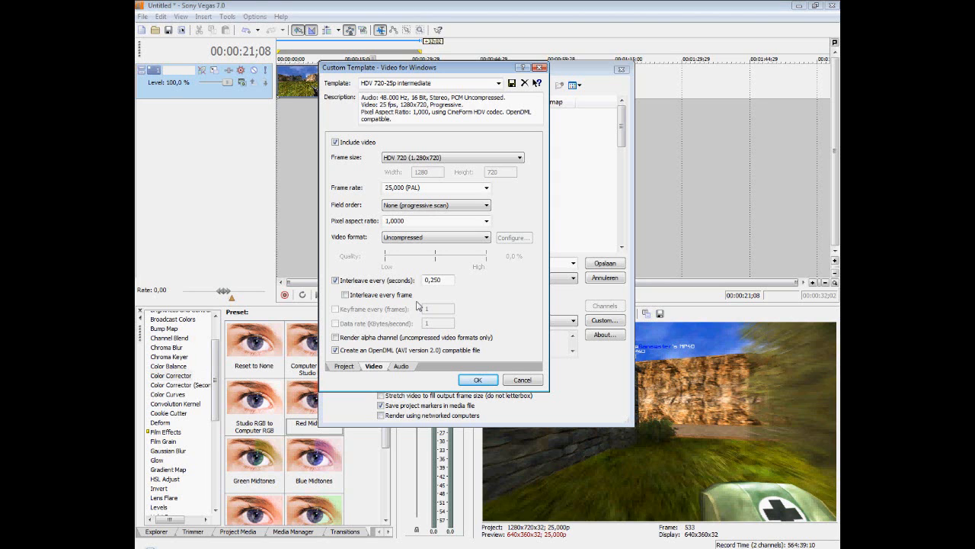
{"action": "mouse_move", "coordinate": [453, 305]}
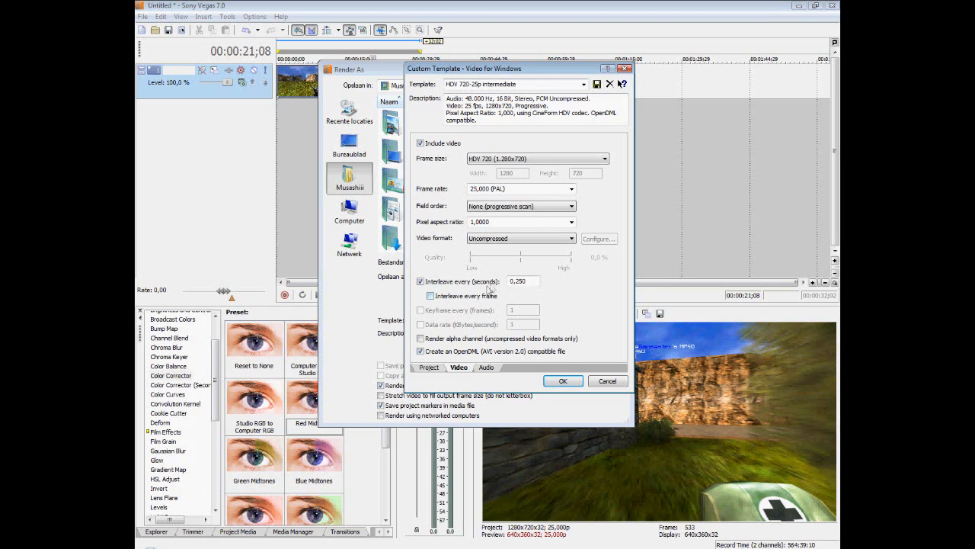
{"action": "left_click", "coordinate": [486, 367]}
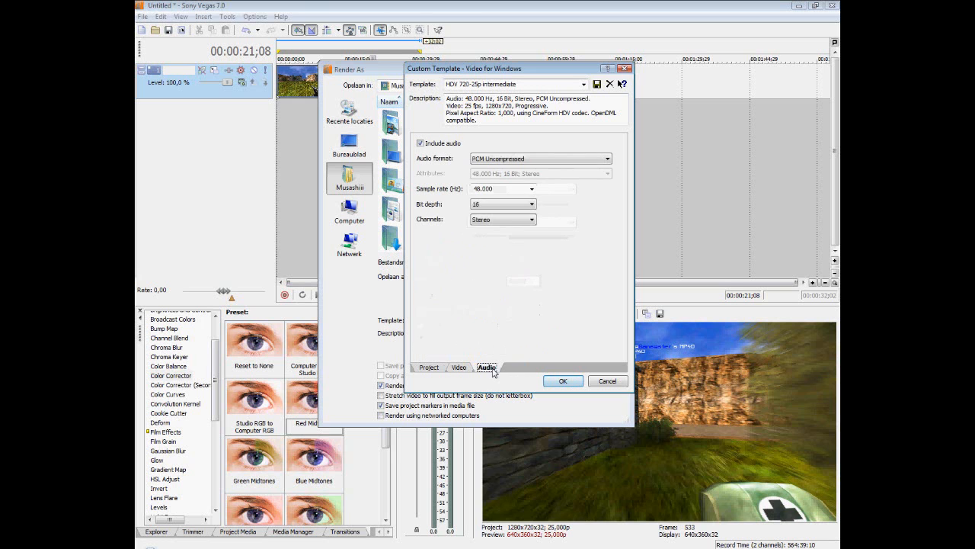
{"action": "left_click", "coordinate": [563, 380]}
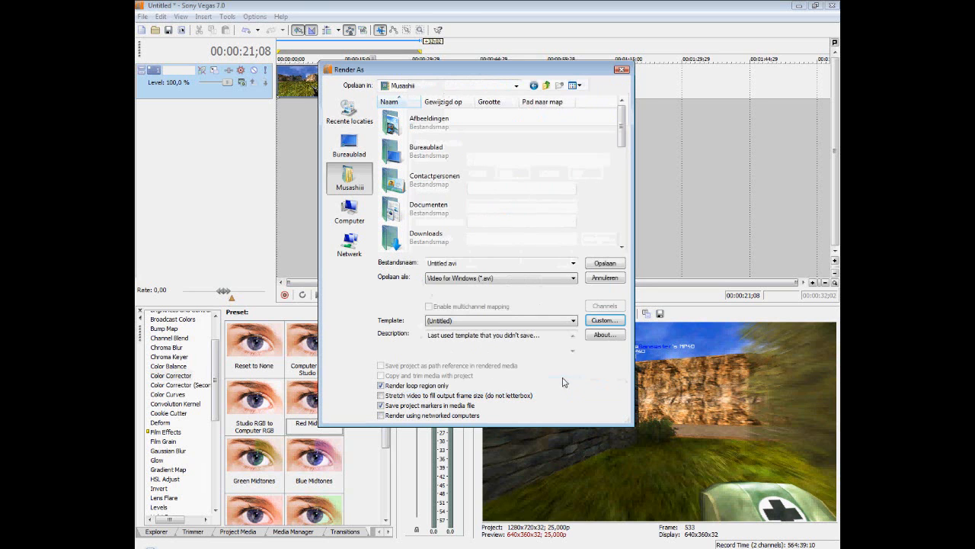
Replace Untitled.avi with a new file name starting 'Mus', picked from the autocomplete suggestions
{"action": "left_click", "coordinate": [499, 263]}
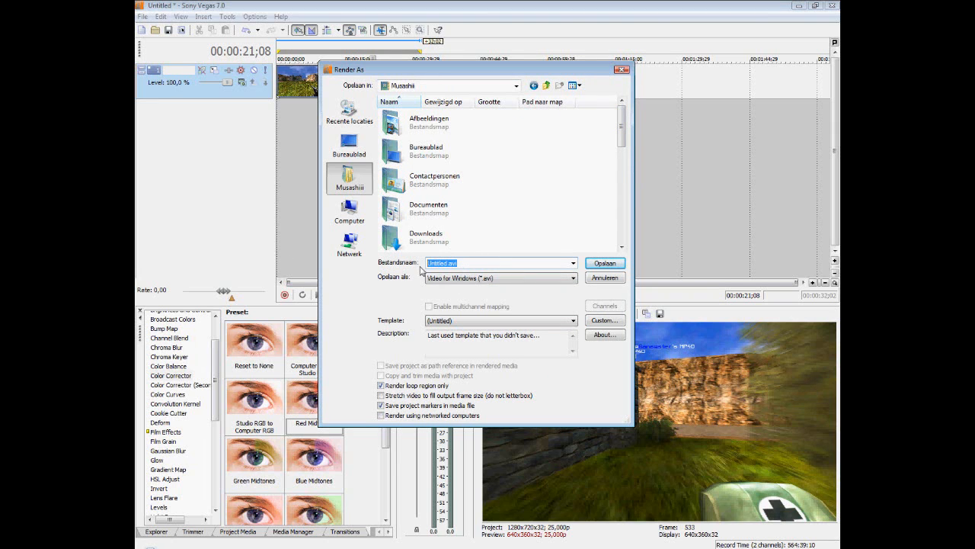
{"action": "mouse_move", "coordinate": [404, 271]}
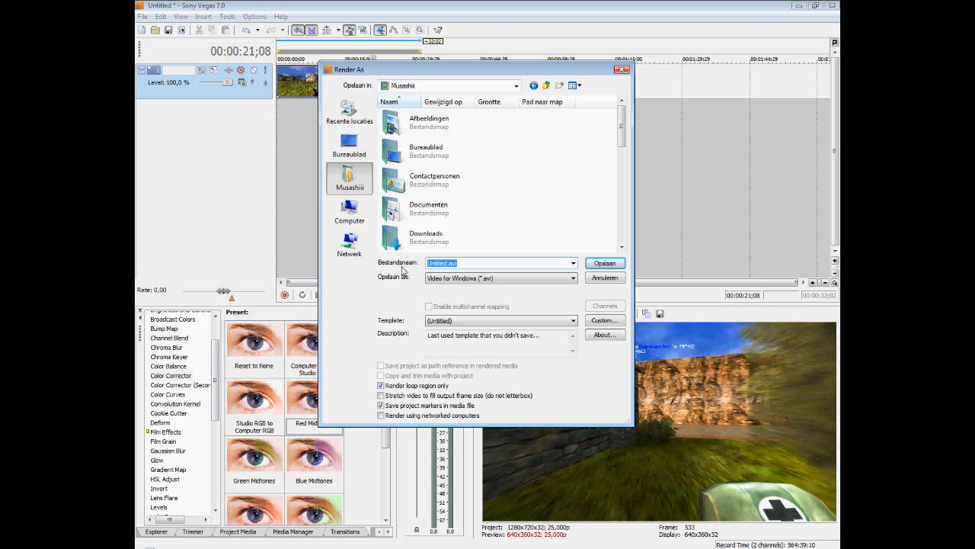
{"action": "type", "text": "Mus"}
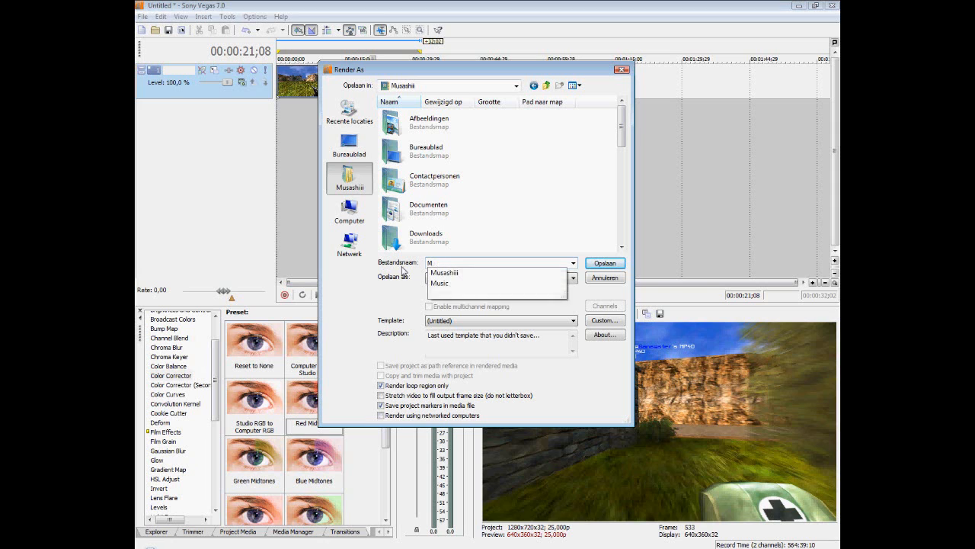
{"action": "left_click", "coordinate": [499, 277]}
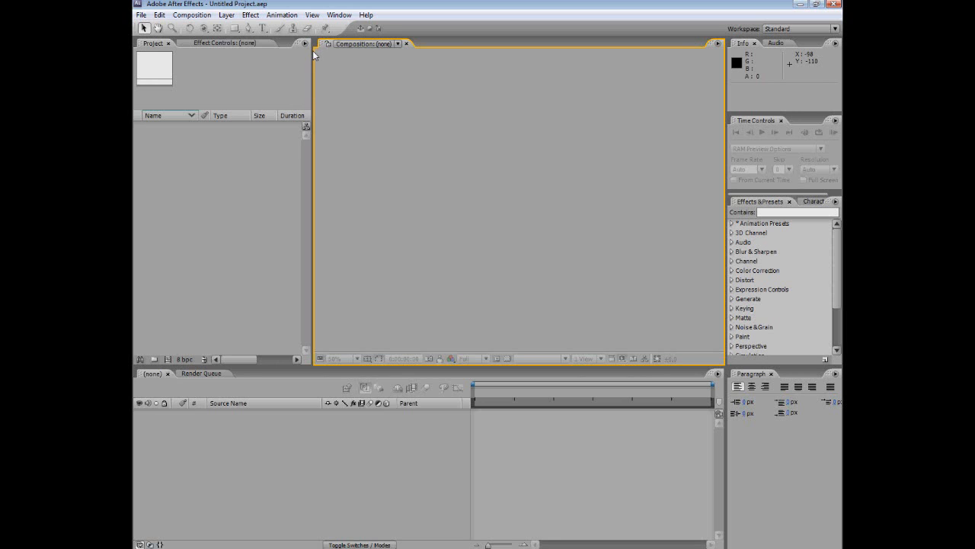
{"action": "mouse_move", "coordinate": [377, 135]}
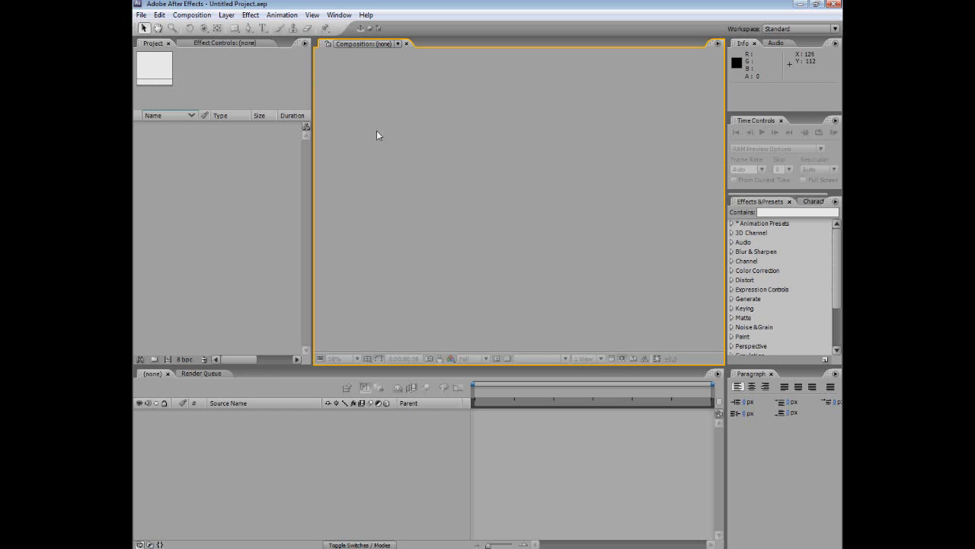
{"action": "mouse_move", "coordinate": [264, 190]}
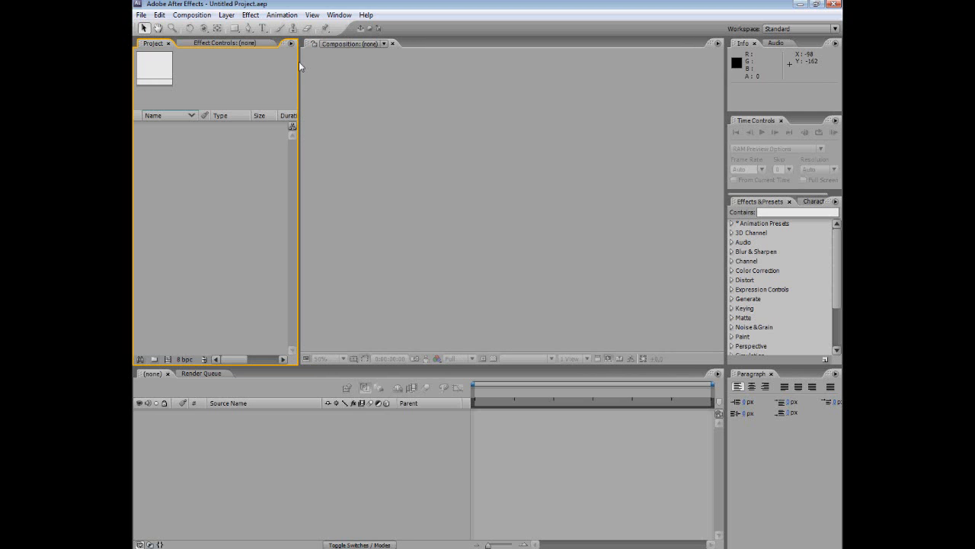
{"action": "mouse_move", "coordinate": [269, 73]}
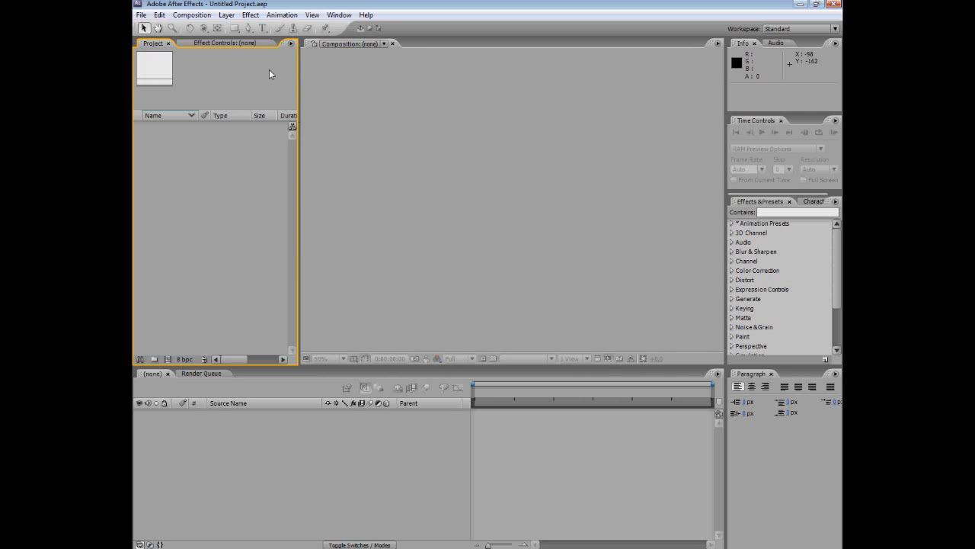
{"action": "mouse_move", "coordinate": [256, 87]}
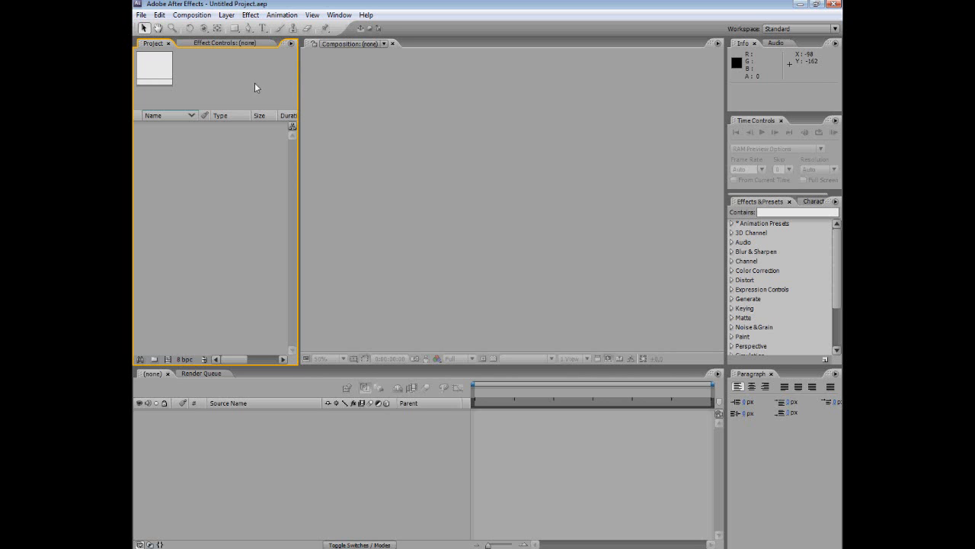
Bring up the Composition menu in the empty After Effects project
{"action": "left_click", "coordinate": [141, 15]}
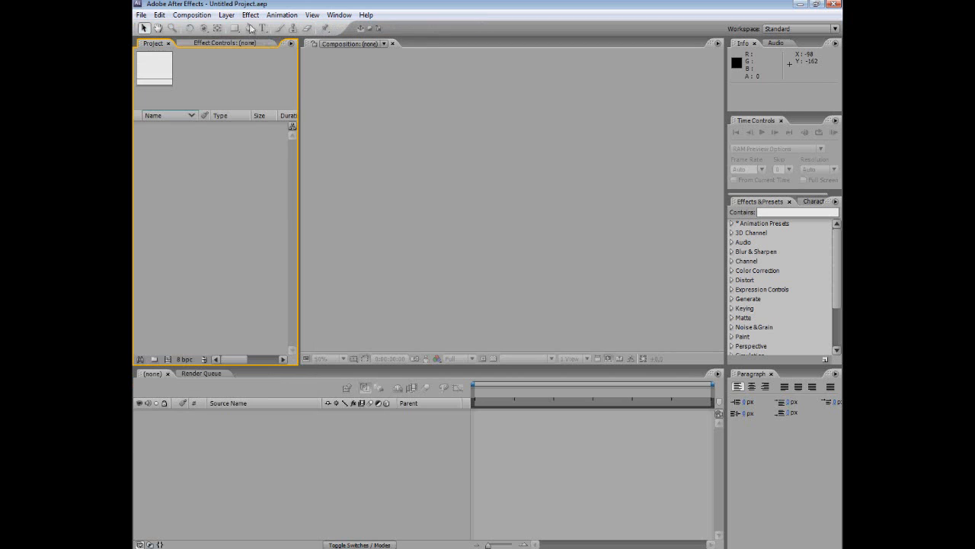
{"action": "left_click", "coordinate": [192, 15]}
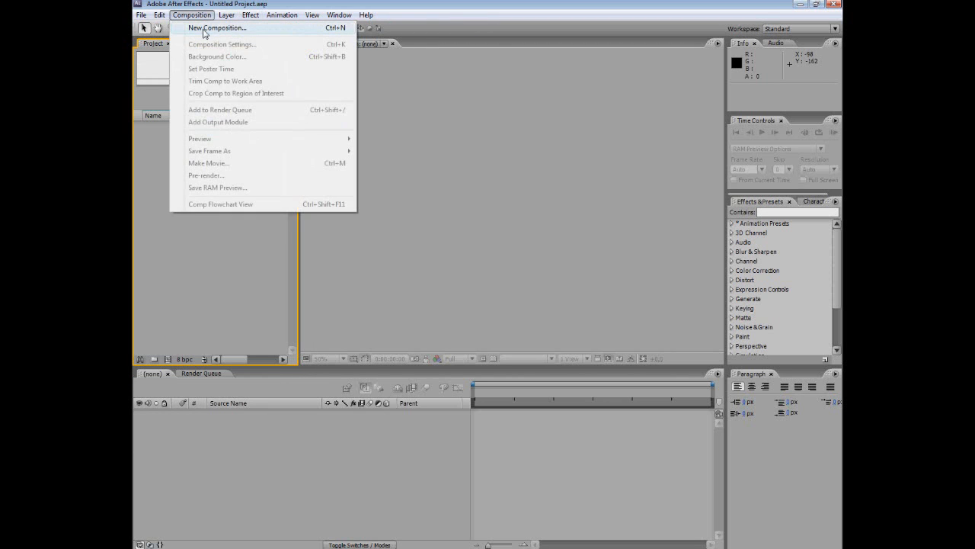
Create Comp 1 with the HDV/HDTV 720 25 preset: 1280x720, 25 fps, ten seconds
{"action": "left_click", "coordinate": [218, 28]}
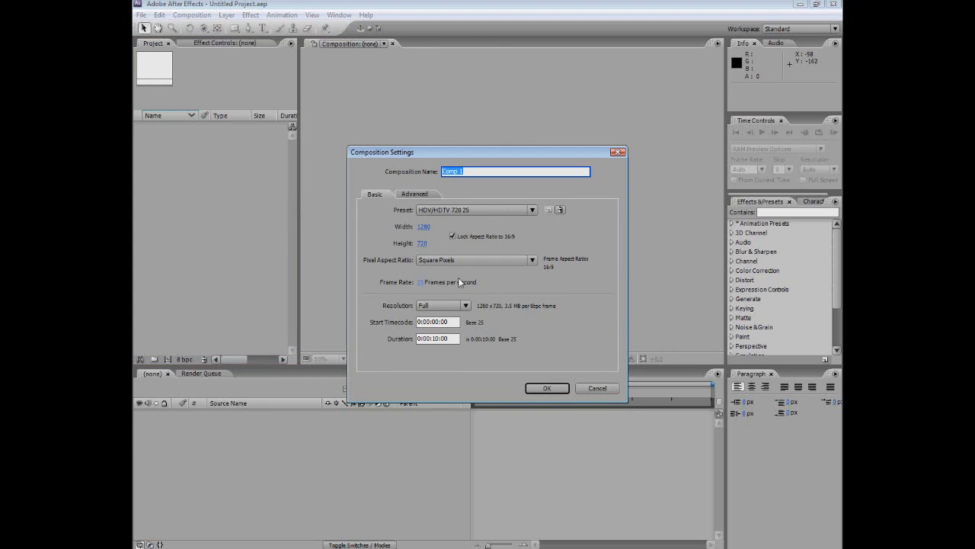
{"action": "mouse_move", "coordinate": [484, 204]}
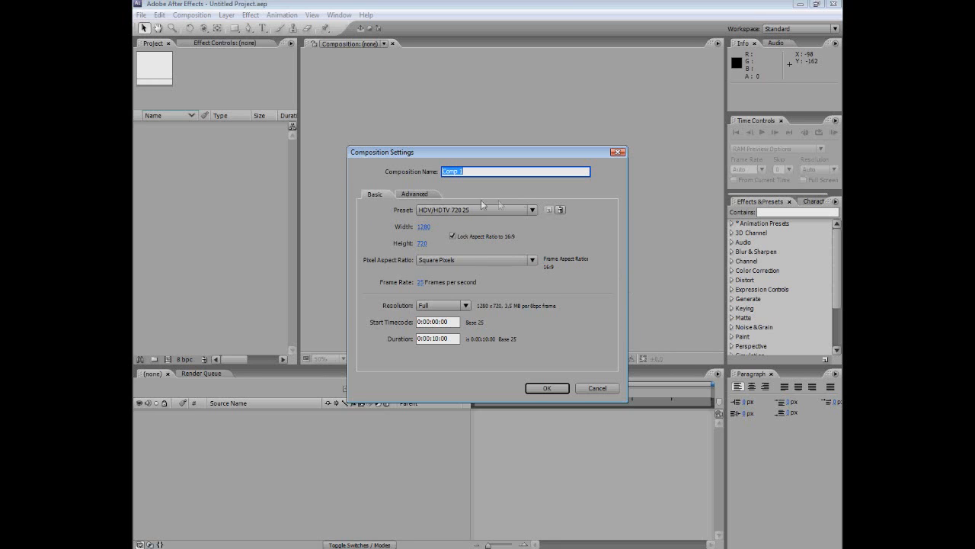
{"action": "mouse_move", "coordinate": [432, 222]}
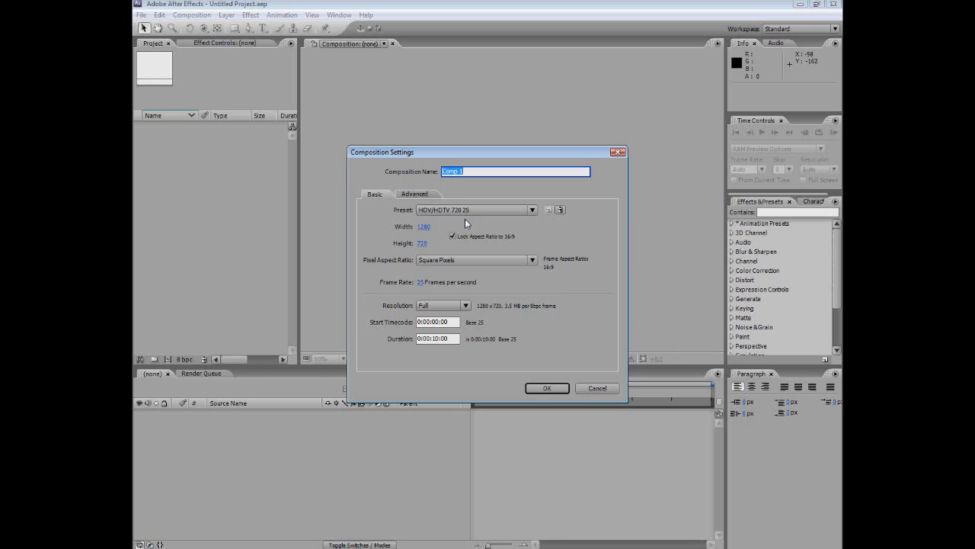
{"action": "mouse_move", "coordinate": [455, 281]}
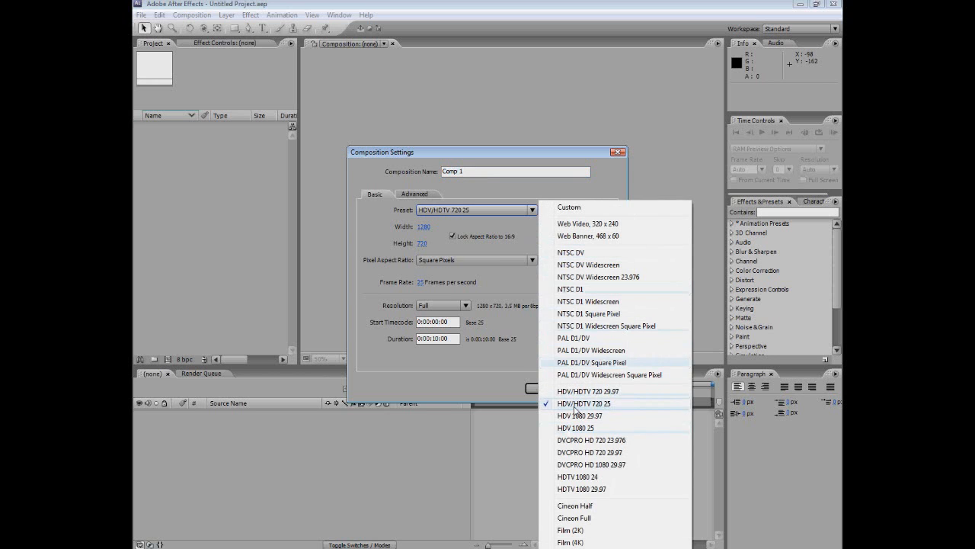
{"action": "left_click", "coordinate": [584, 403]}
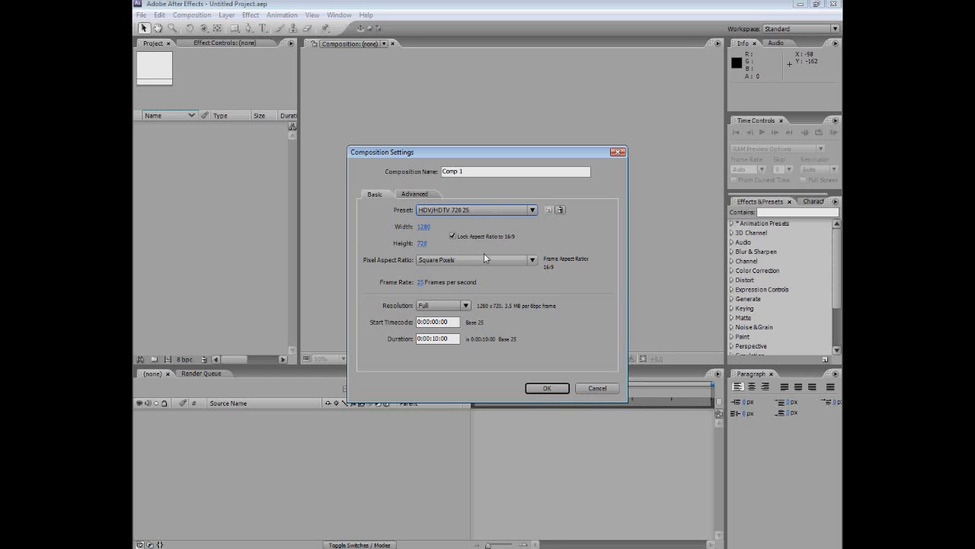
{"action": "left_click", "coordinate": [547, 388]}
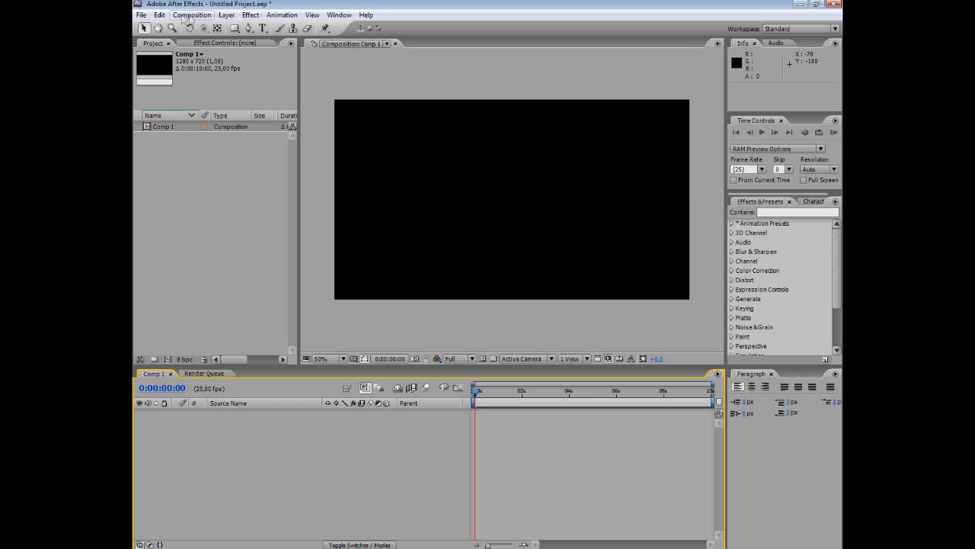
Import Sonyvegas ETclip.avi via File > Import, place it in Comp 1 and scrub to 2:06
{"action": "left_click", "coordinate": [141, 15]}
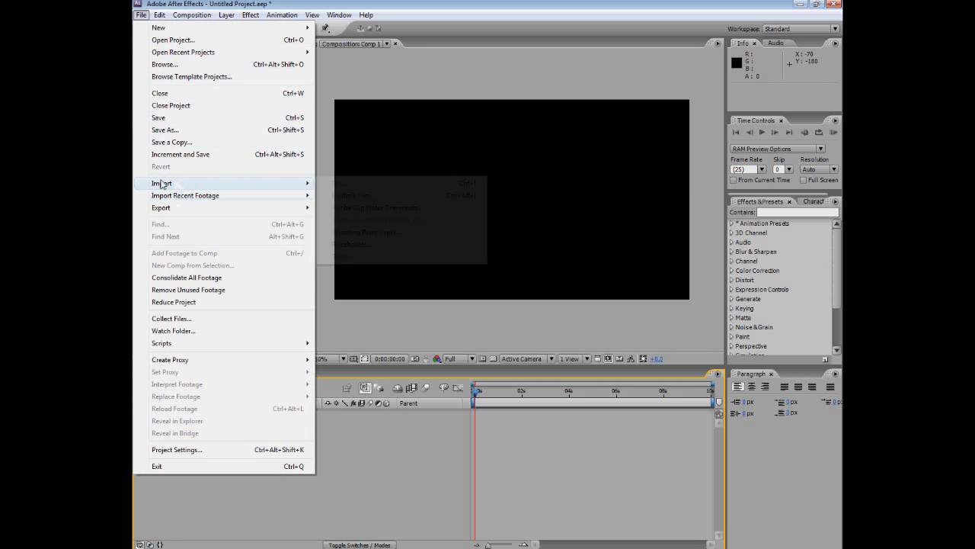
{"action": "left_click", "coordinate": [162, 182]}
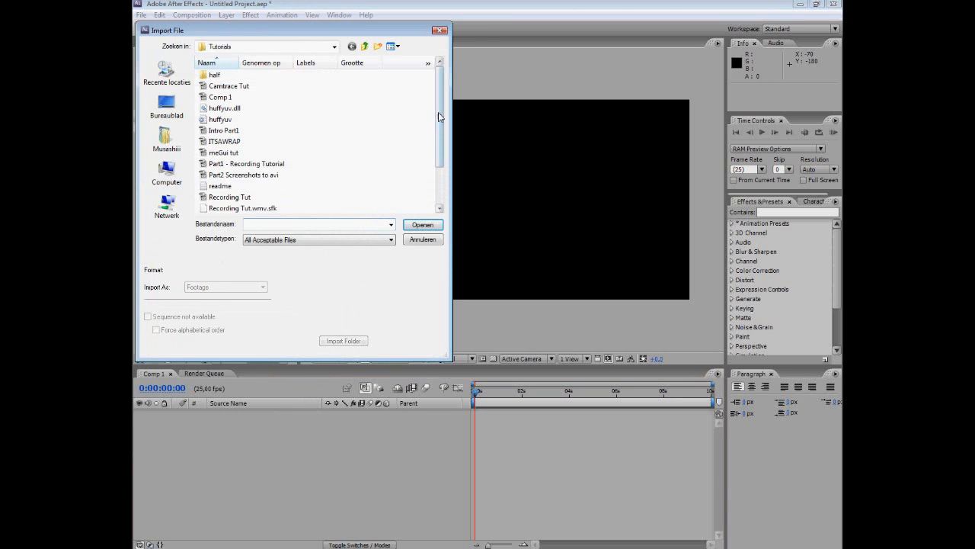
{"action": "scroll", "scroll_direction": "down", "scroll_amount": 3}
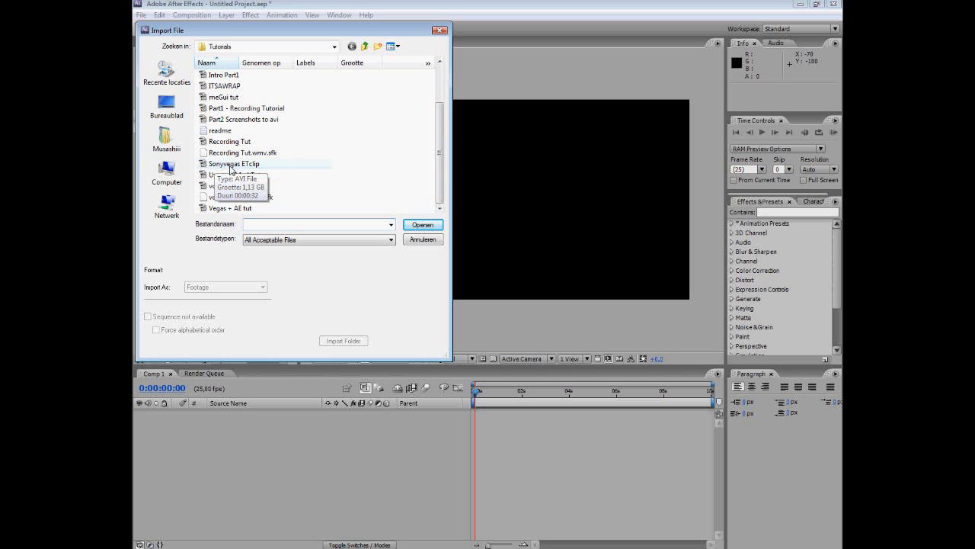
{"action": "left_click", "coordinate": [423, 224]}
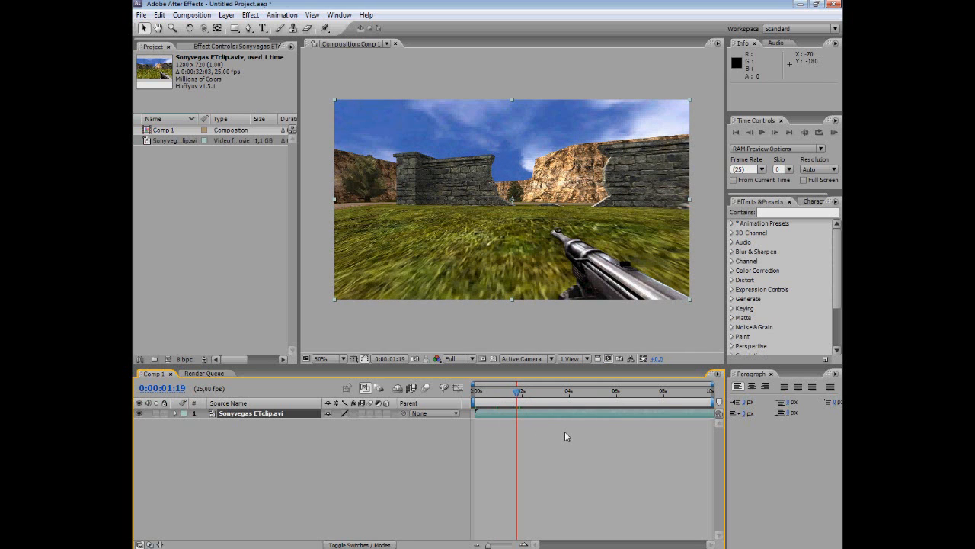
{"action": "mouse_move", "coordinate": [540, 441]}
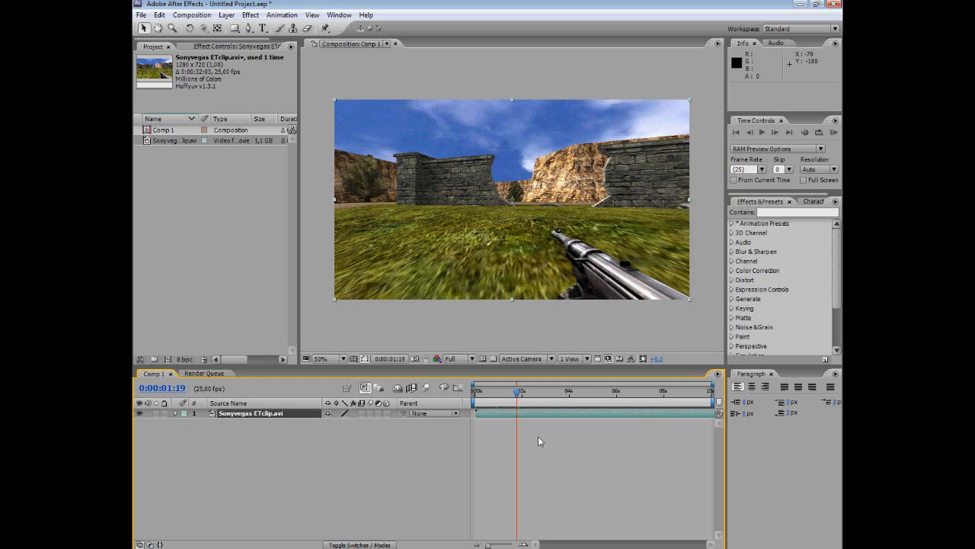
{"action": "mouse_move", "coordinate": [575, 434]}
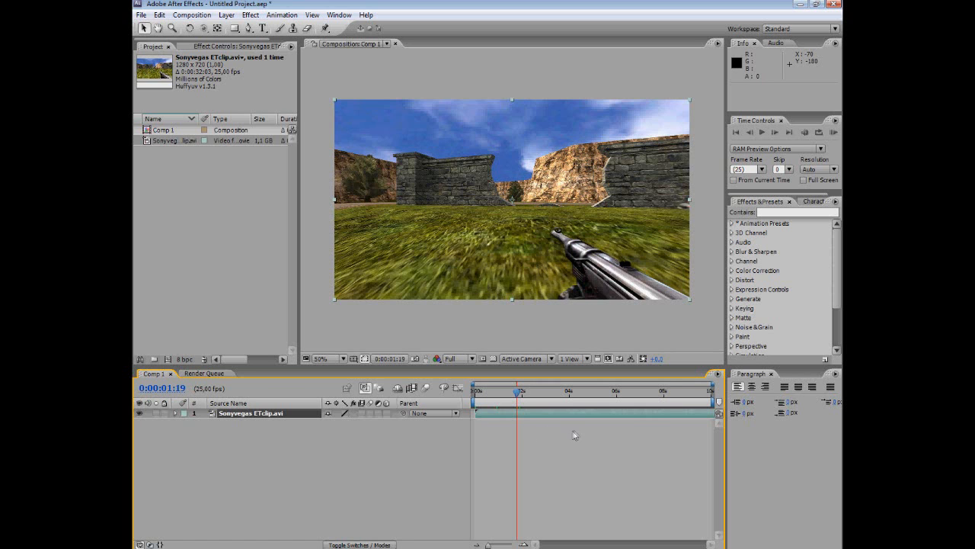
{"action": "left_click_drag", "start_coordinate": [519, 390], "coordinate": [530, 391]}
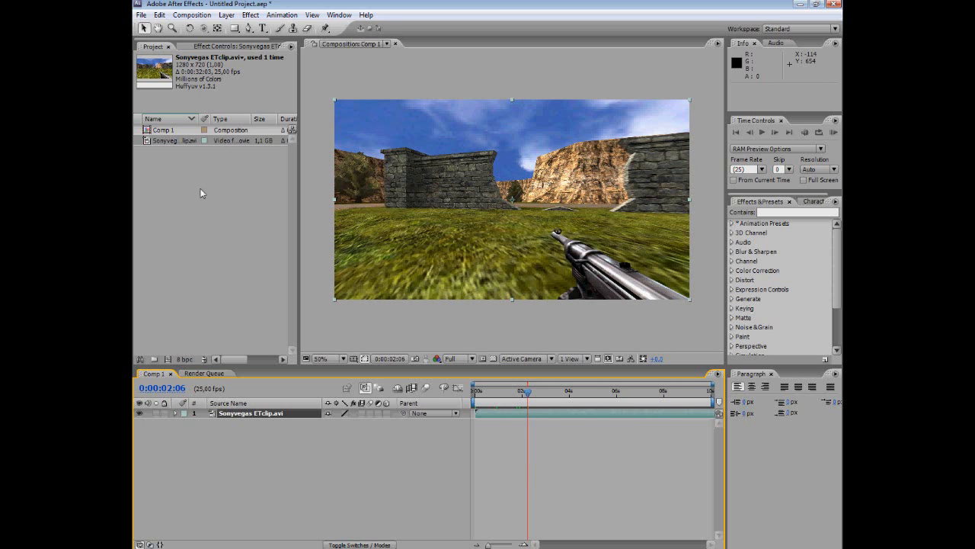
{"action": "mouse_move", "coordinate": [219, 207]}
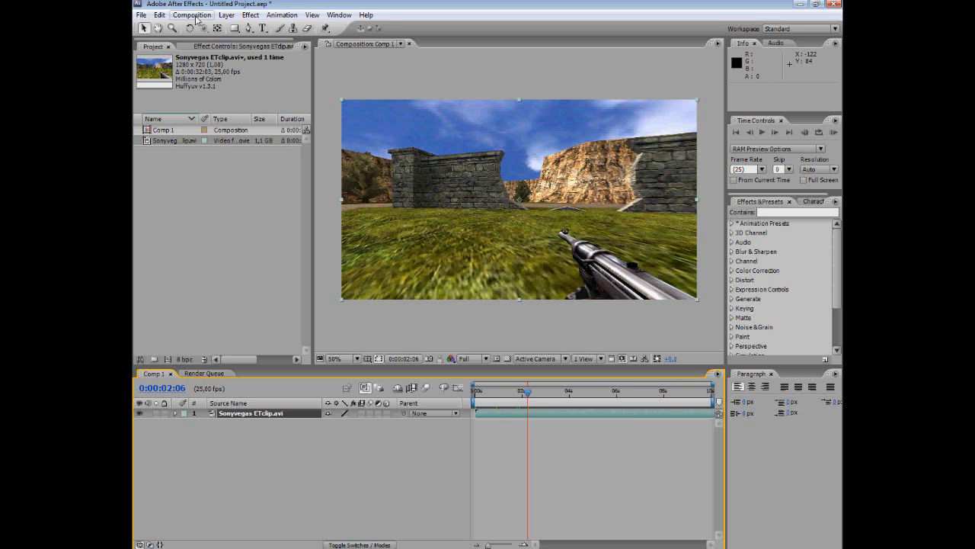
Add Comp 1 to the Render Queue and accept the Lossless uncompressed AVI output module
{"action": "left_click", "coordinate": [192, 15]}
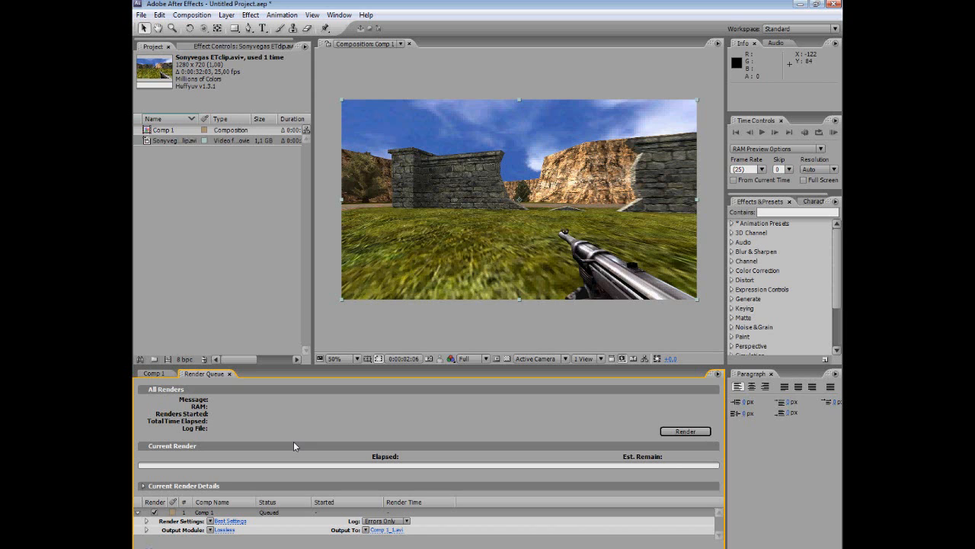
{"action": "mouse_move", "coordinate": [271, 439]}
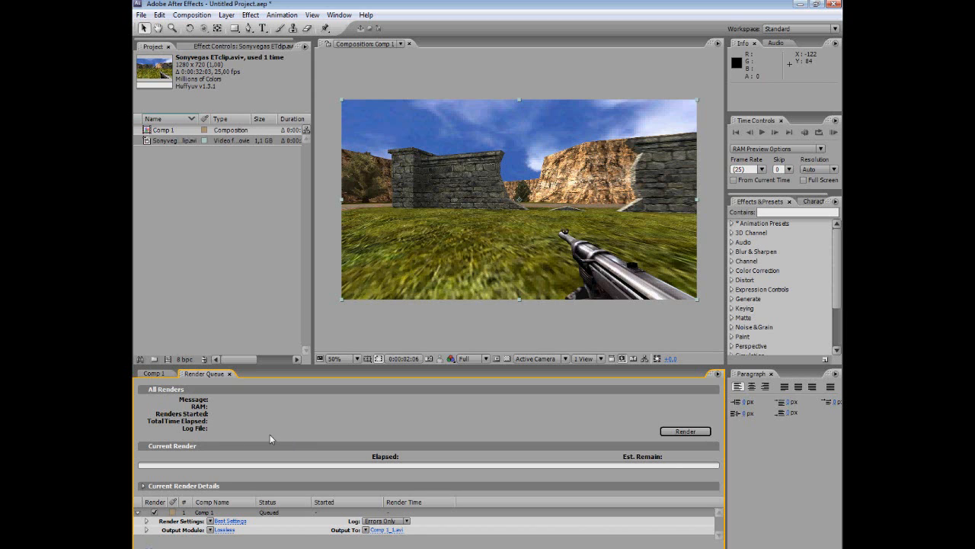
{"action": "mouse_move", "coordinate": [231, 540]}
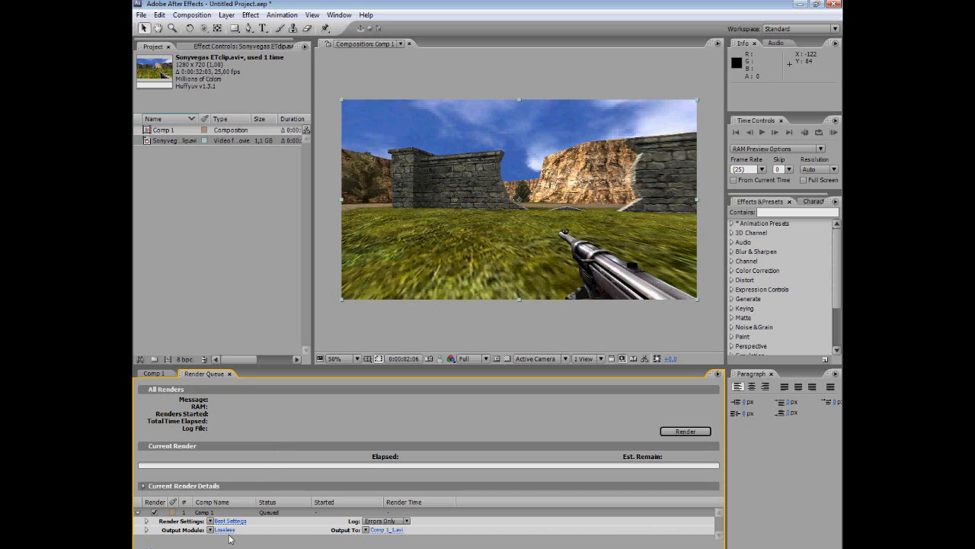
{"action": "left_click", "coordinate": [224, 529]}
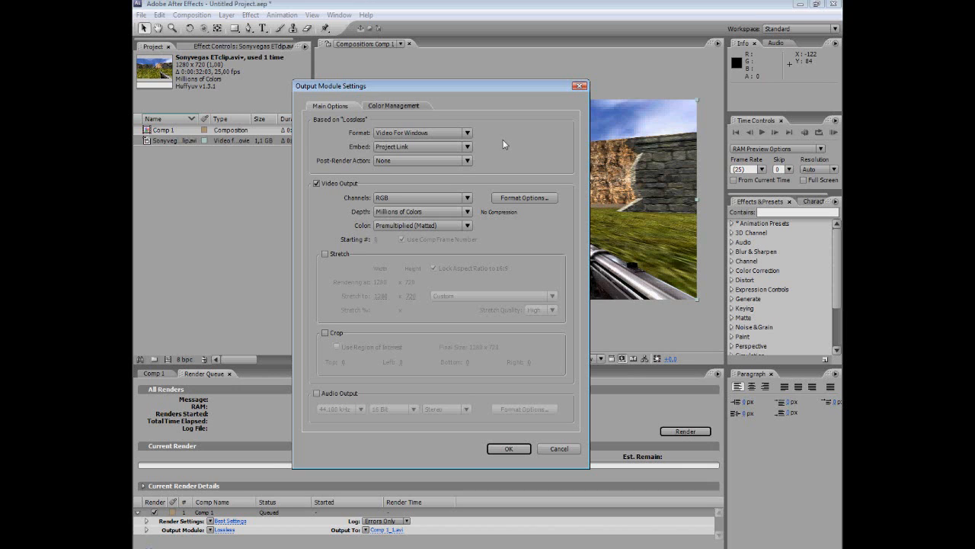
{"action": "mouse_move", "coordinate": [480, 217]}
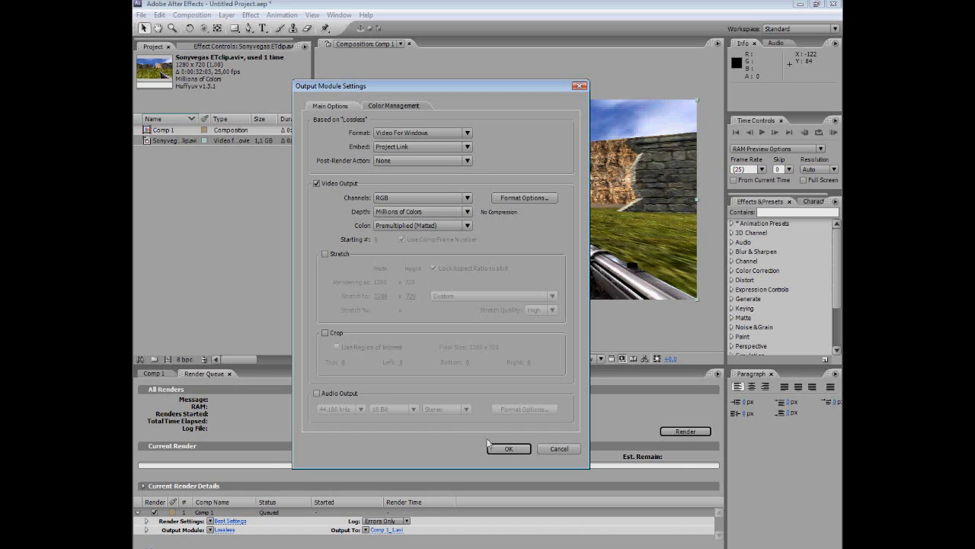
{"action": "left_click", "coordinate": [508, 448]}
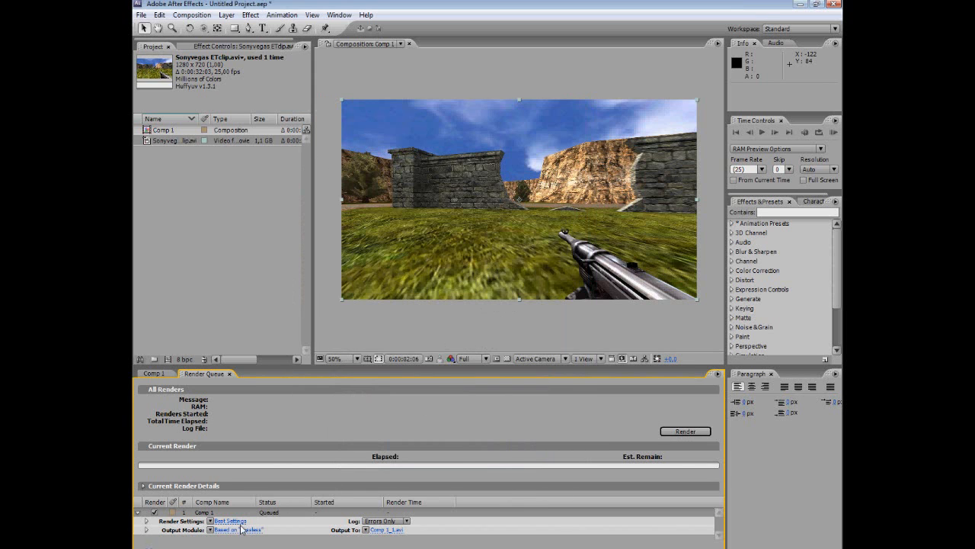
Confirm the Best Settings render settings for the queued Comp 1
{"action": "left_click", "coordinate": [230, 521]}
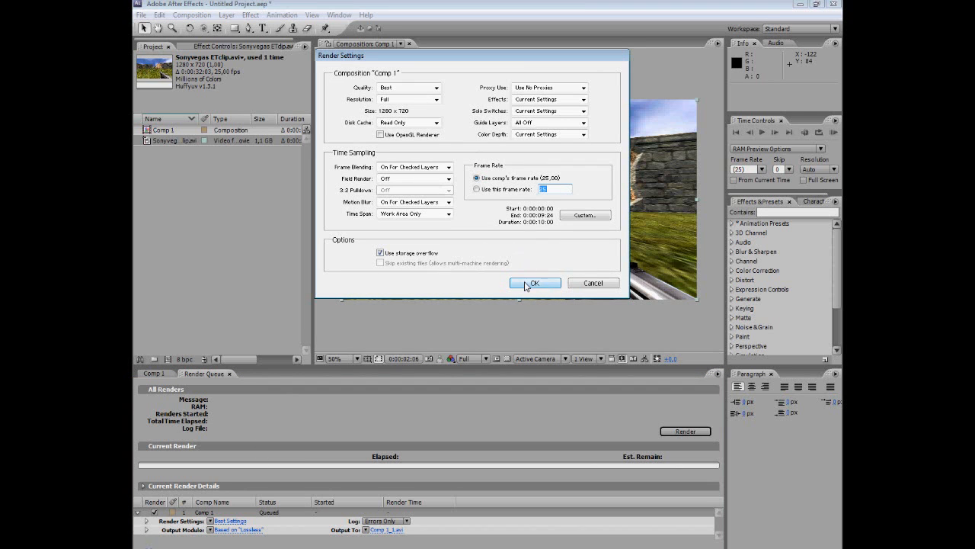
{"action": "left_click", "coordinate": [534, 282]}
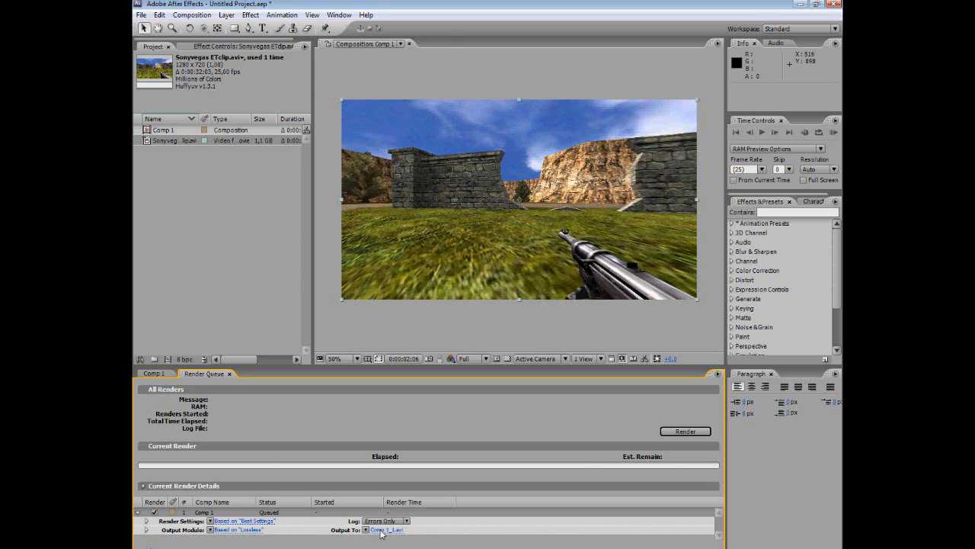
Choose the rendered AVI's save location, browsing toward the Musashii personal folder
{"action": "left_click", "coordinate": [386, 530]}
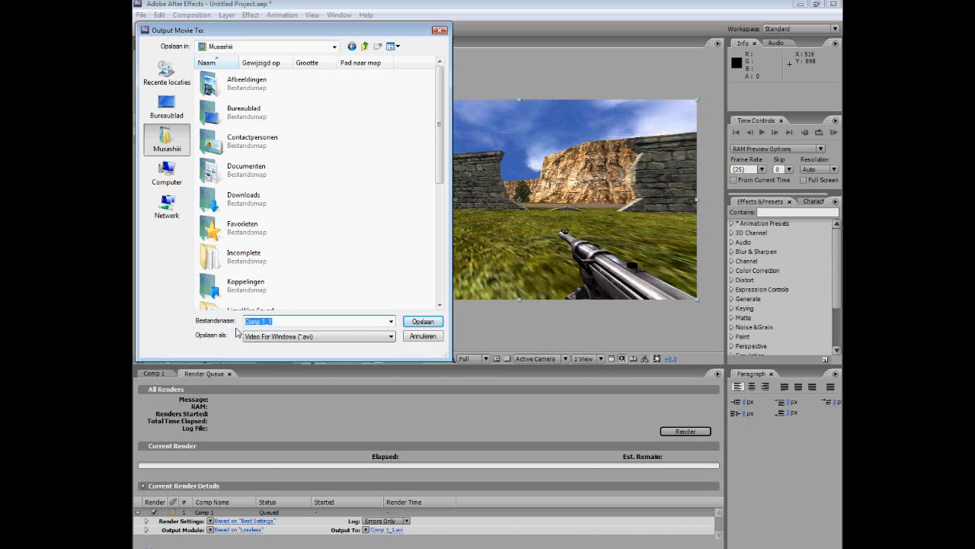
{"action": "mouse_move", "coordinate": [273, 366]}
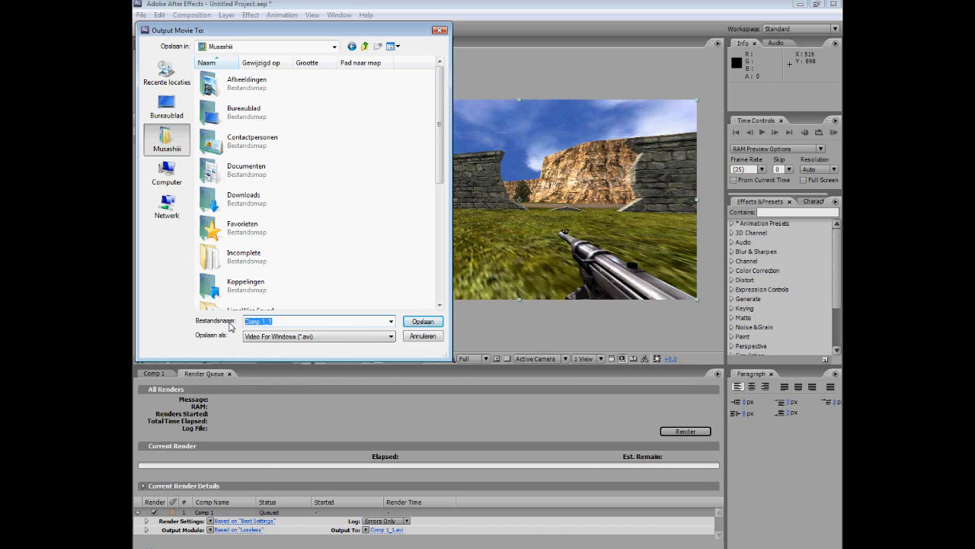
{"action": "type", "text": "Musashii"}
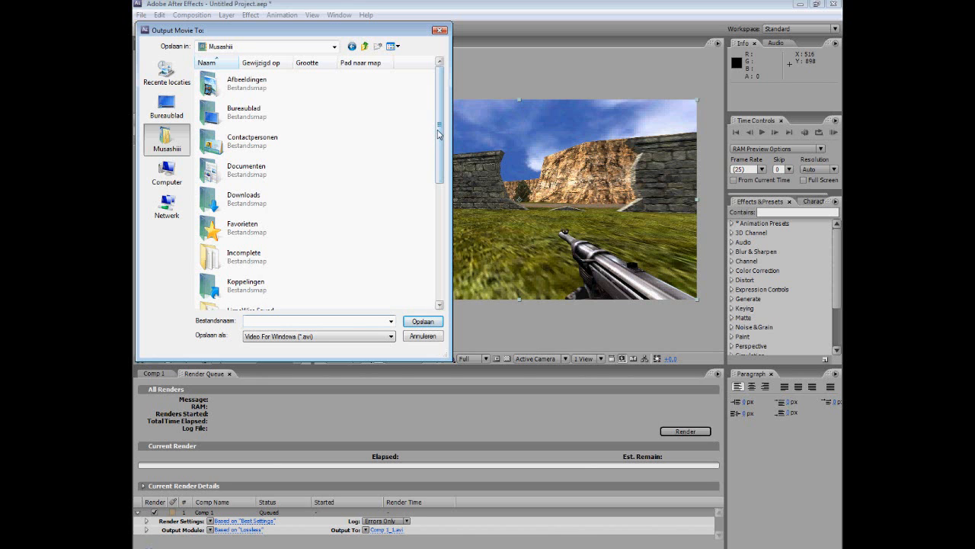
{"action": "scroll", "scroll_direction": "down", "scroll_amount": 3}
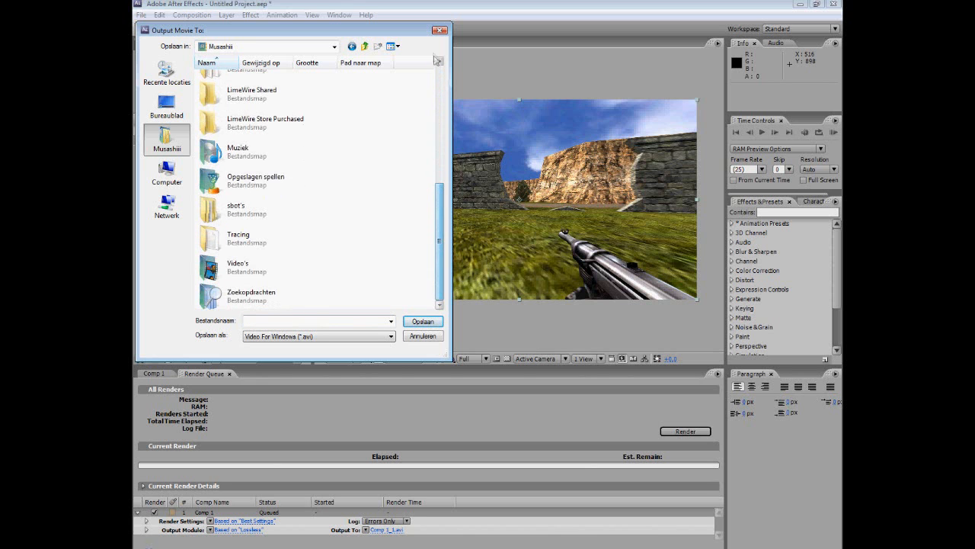